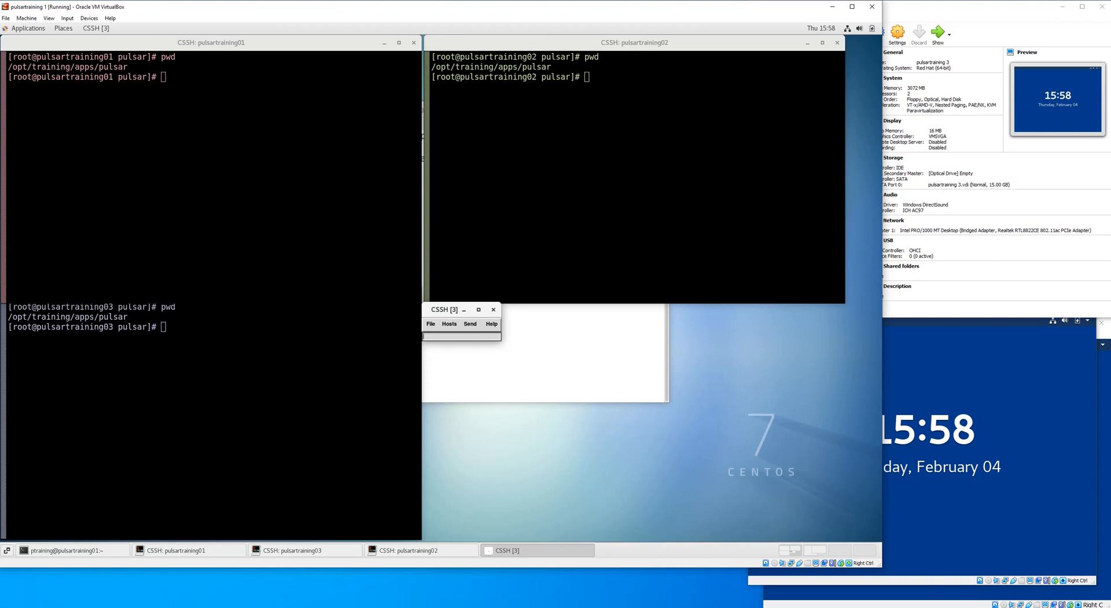
Review conf/broker.conf in vim on all three brokers, then run systemctl restart pulsar
text(vim)
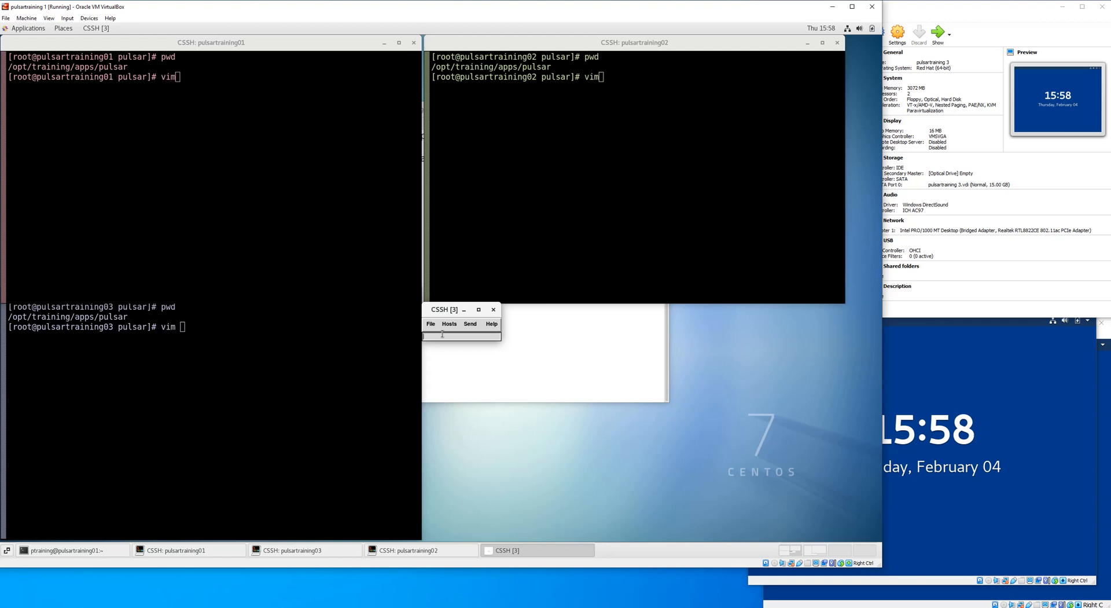
text(conf/broker.conf)
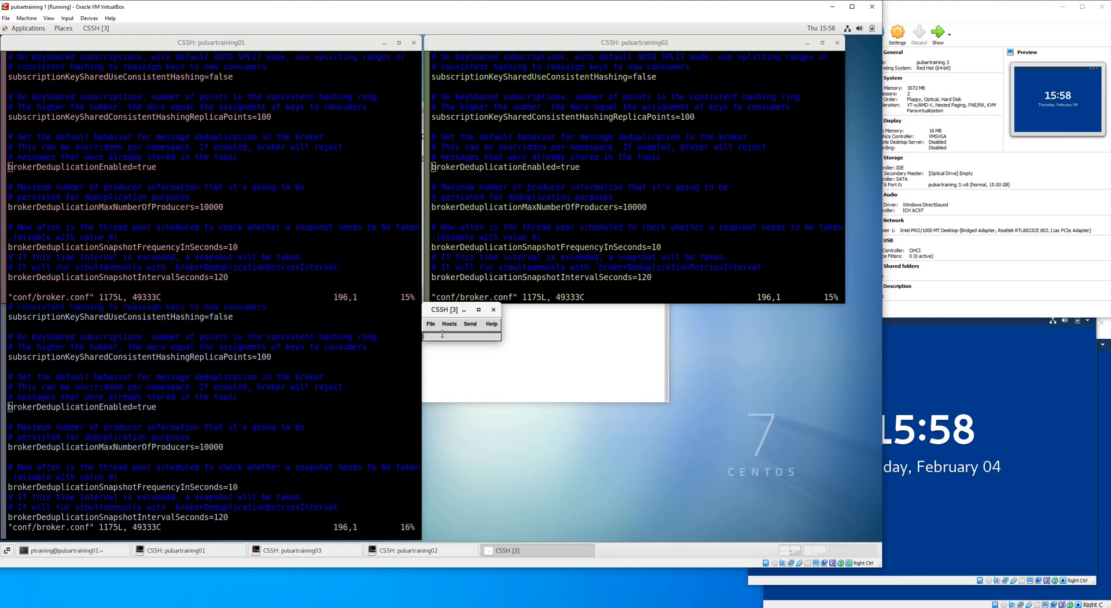
key(i)
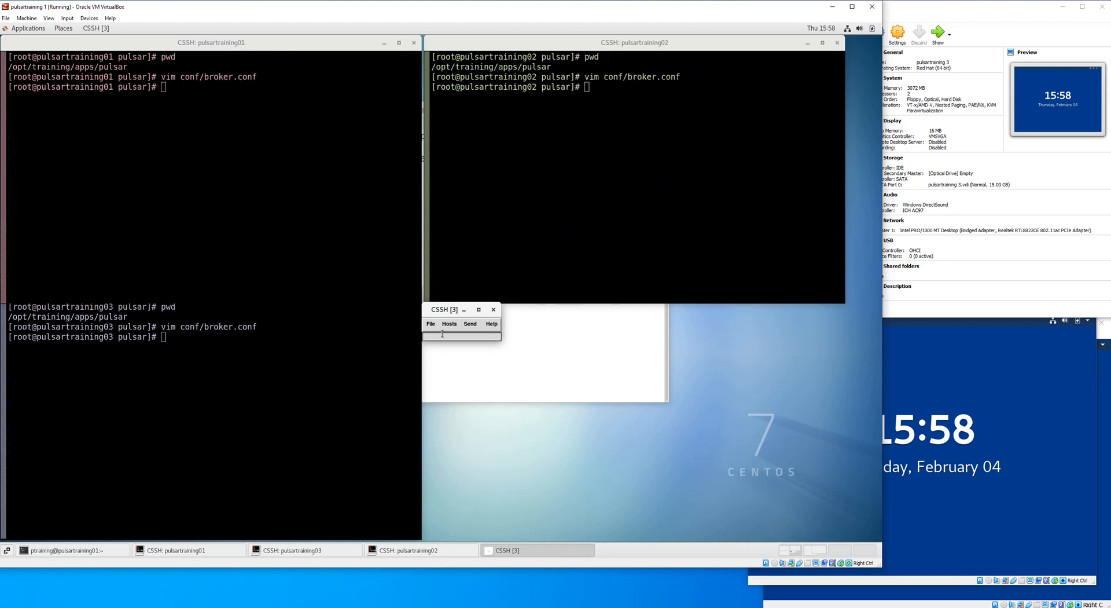
text(systemctl restart pulsar)
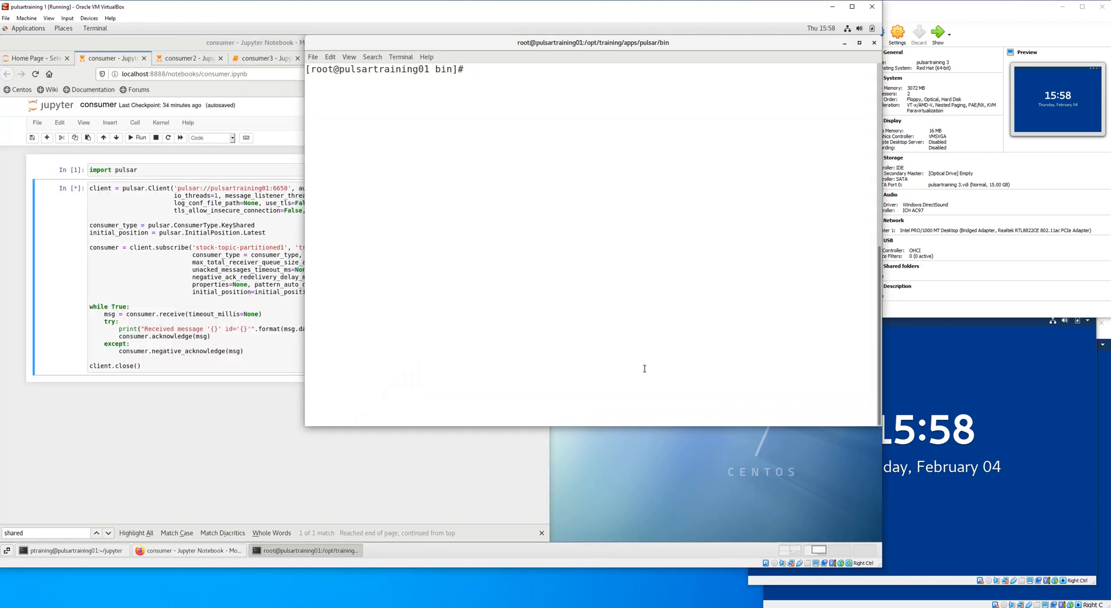
mouse_move(640, 364)
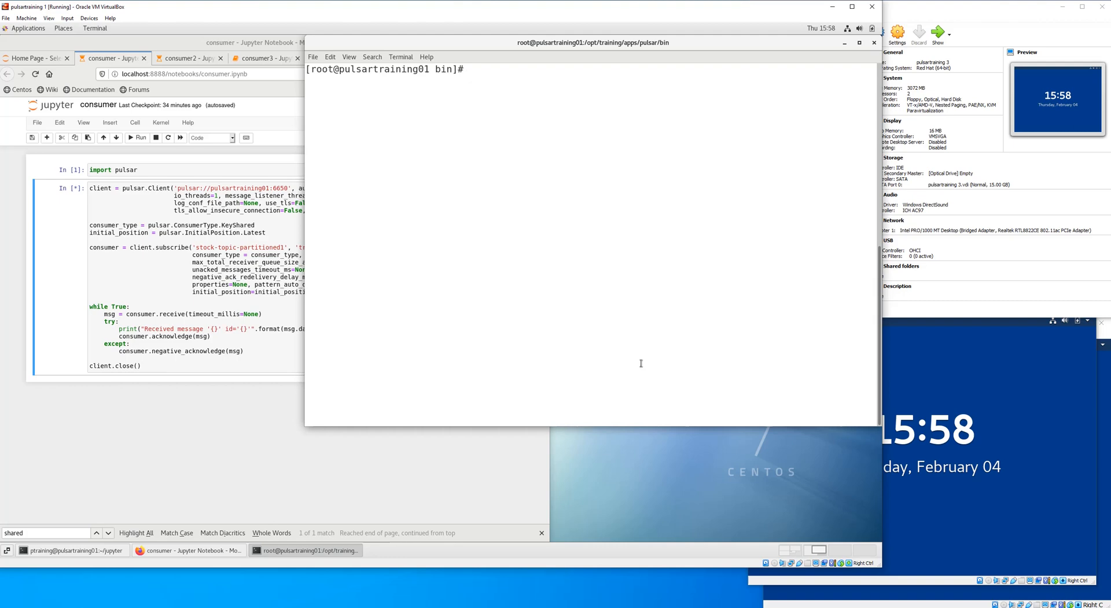
Check systemctl status pulsar repeatedly until the broker reports active (running)
text(systemctl status pulsar)
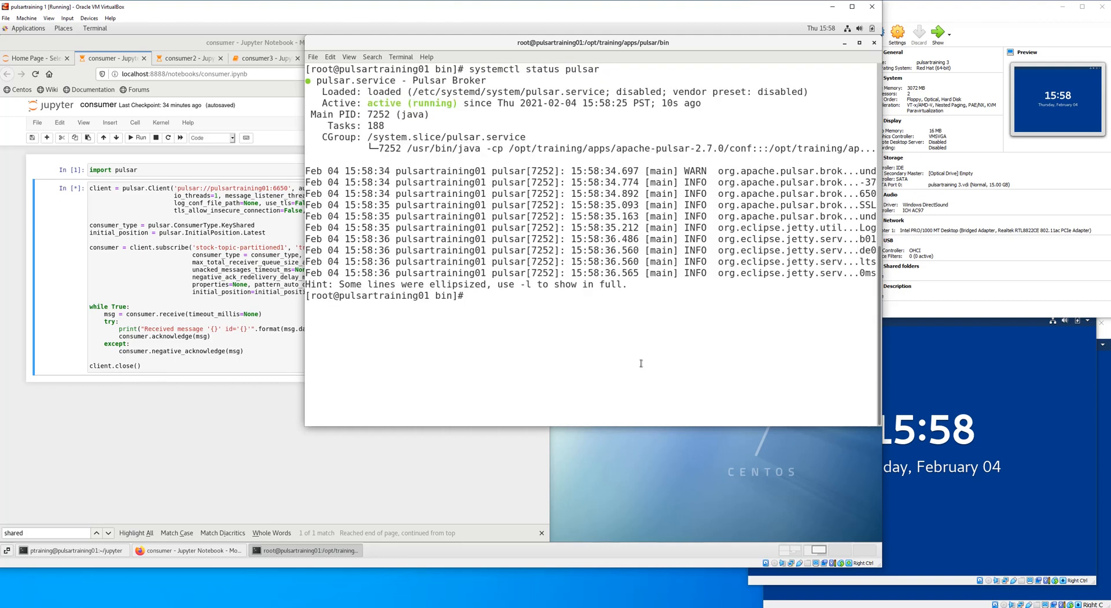
mouse_move(637, 381)
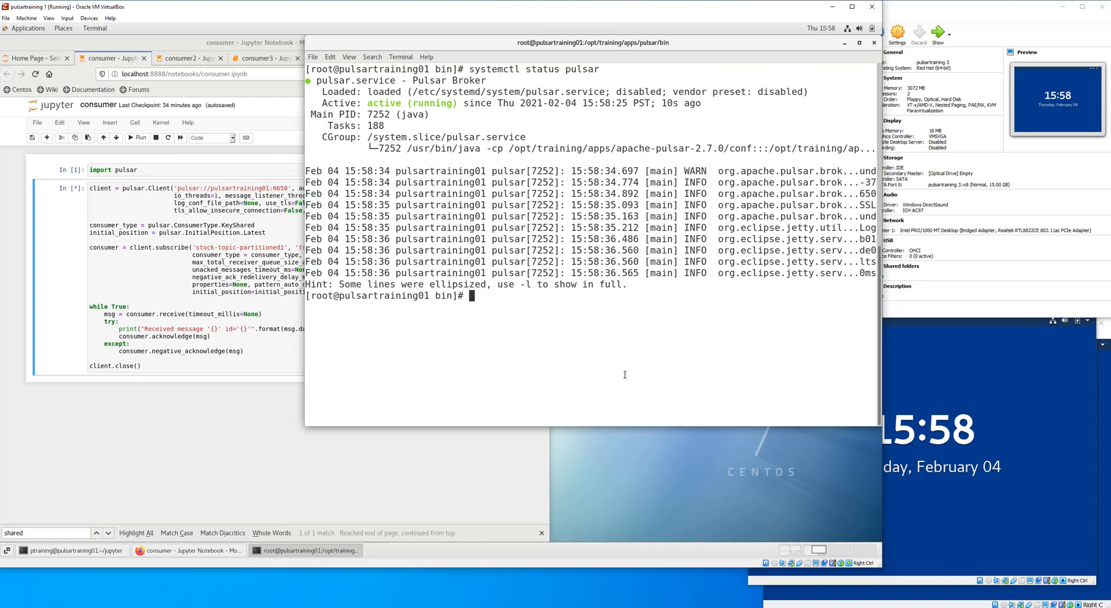
text(systemctl status pulsar)
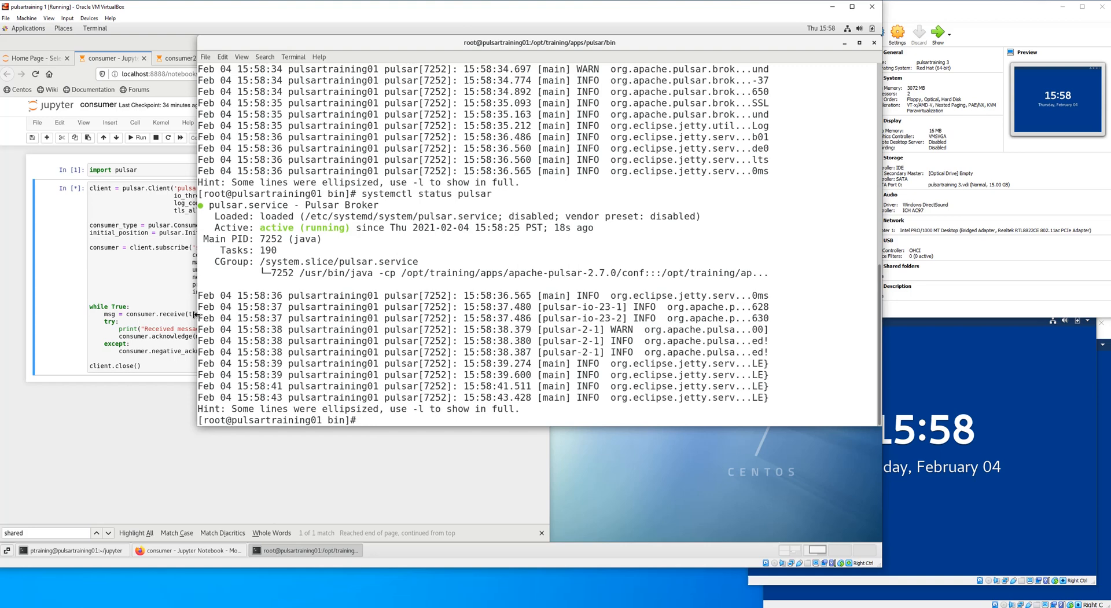
text(systemctl status pulsar)
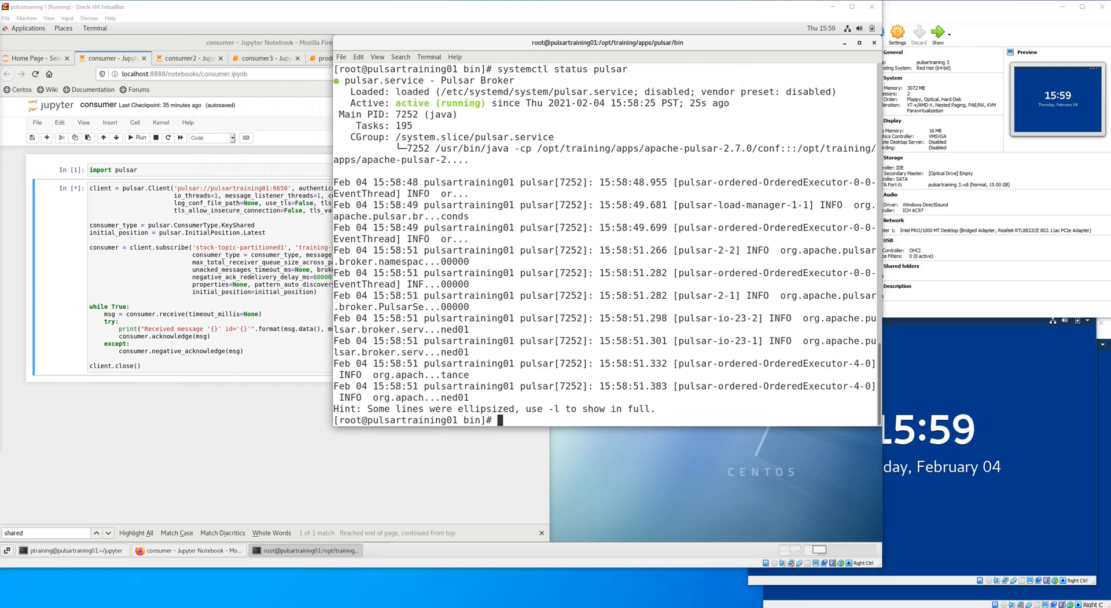
Create tenant pulsartraining-tenant1, namespace pulsartraining-namespace1 and 12-partition topic stock-topic-partitioned1 via pulsar-admin
text(clear)
text(pwd)
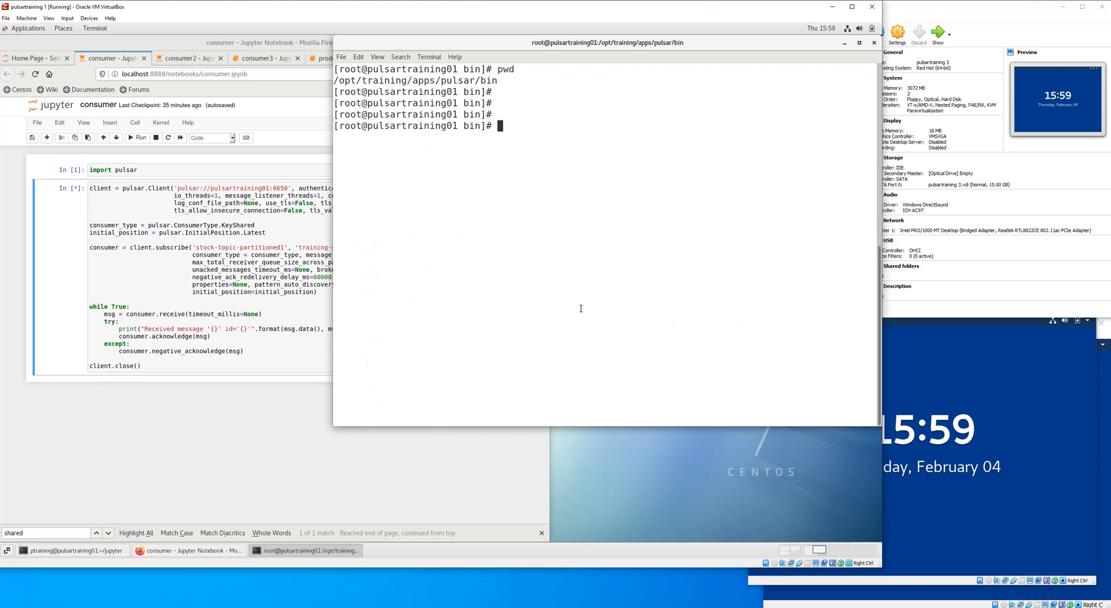
text(./pulsar-admin tenants create pulsartraining-tenant1)
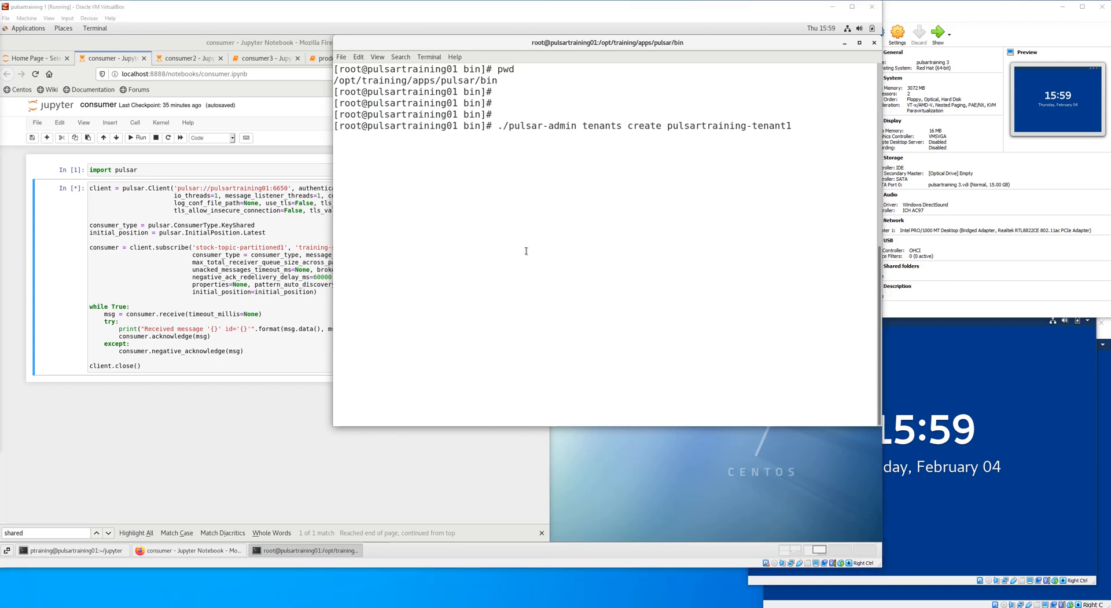
text(./pulsar-admin namespaces create pulsartraining-tenant1/pulsartraining-namespace1)
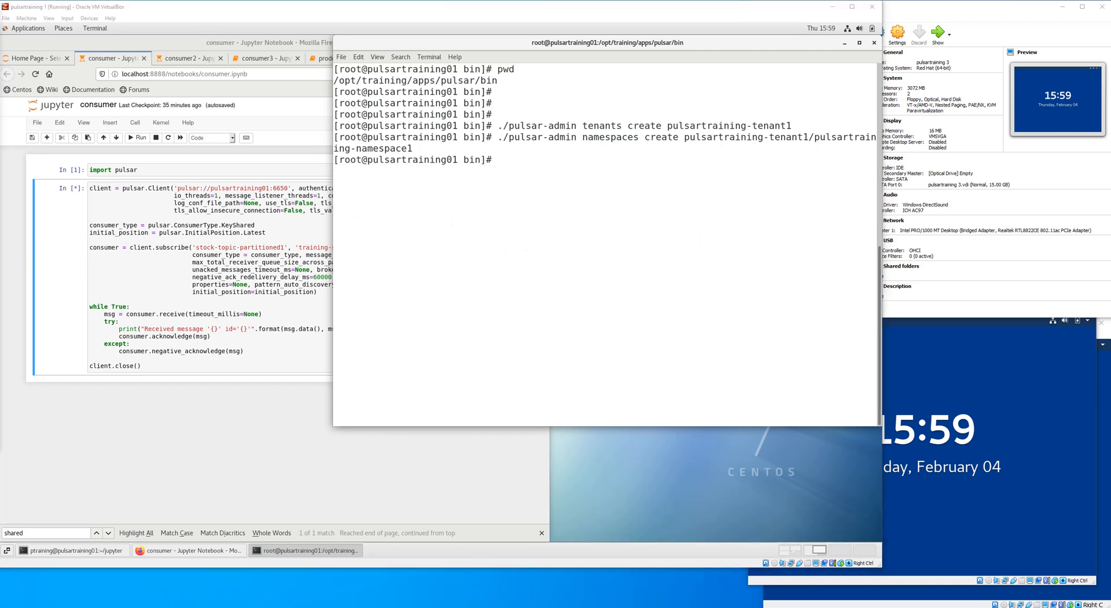
text(./pulsar-admin topics create-partitioned-topic persistent://pulsartraining-tenant1/pulsartraining-namespace1/stock-topic-partitioned1  --partitions 12)
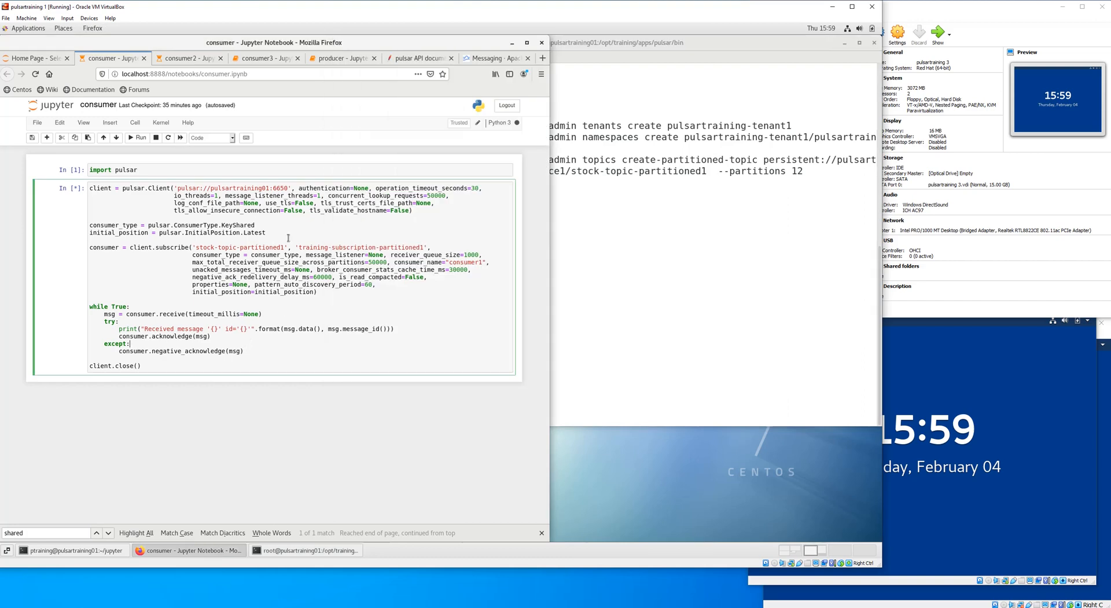
mouse_move(151, 68)
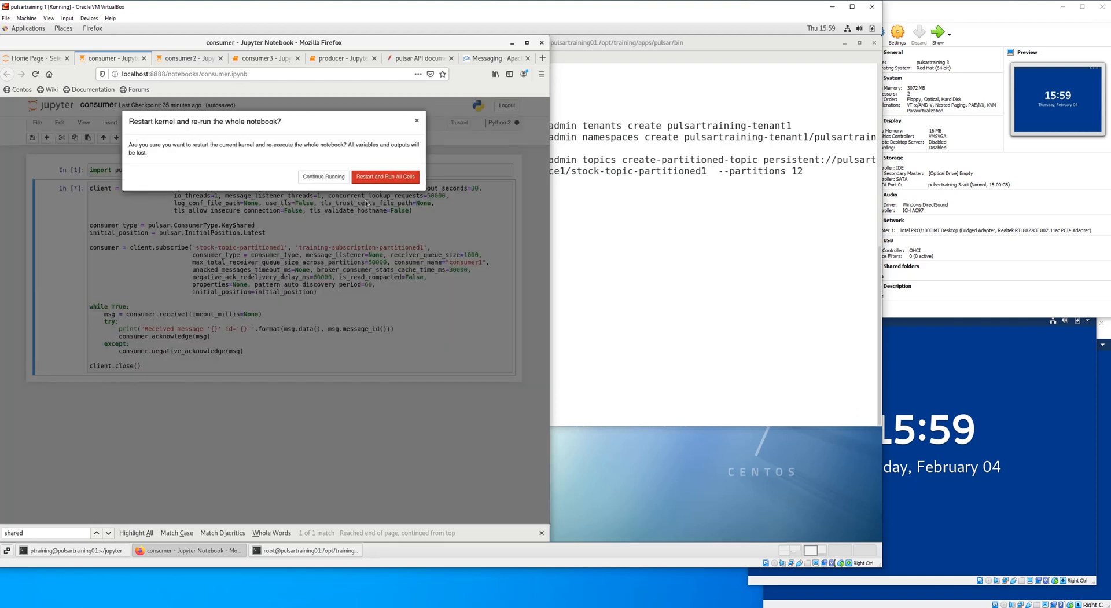
Restart and run all cells in the consumer, consumer2 and consumer3 notebooks
click(385, 175)
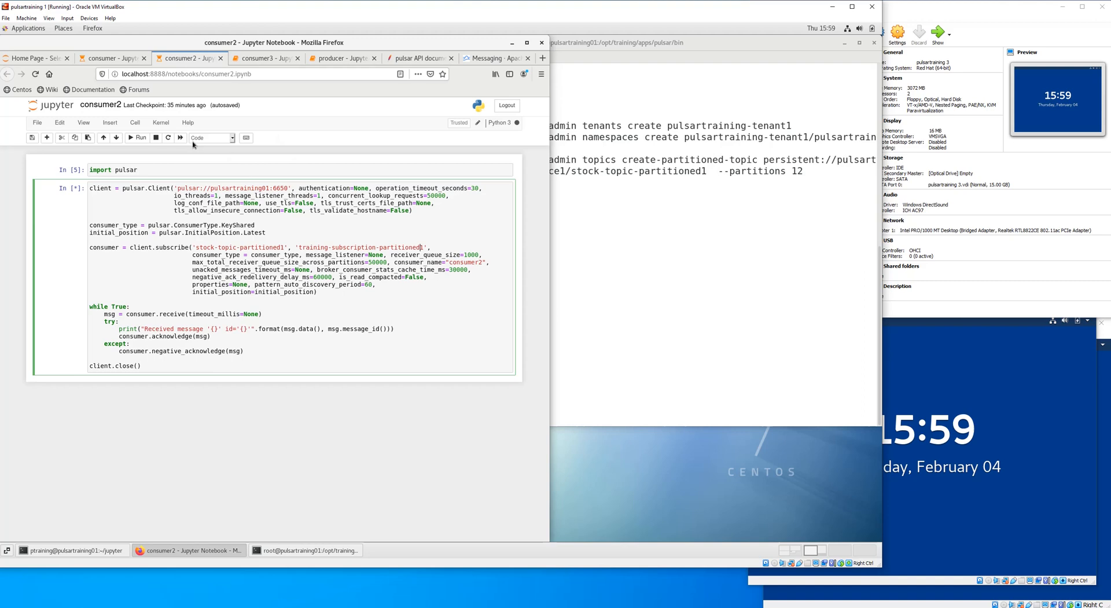
click(180, 138)
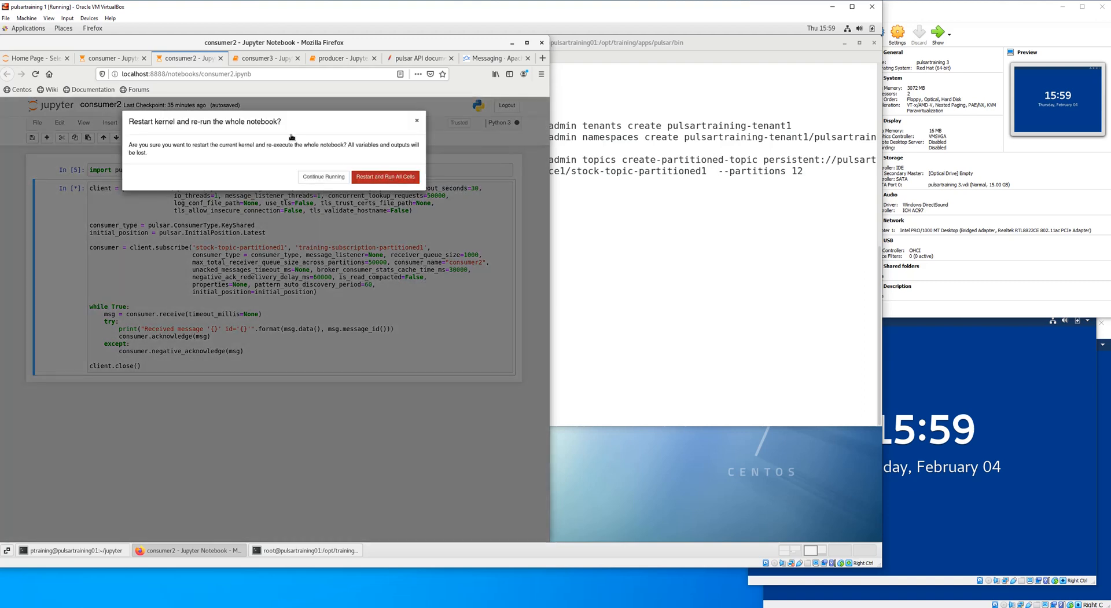
click(323, 176)
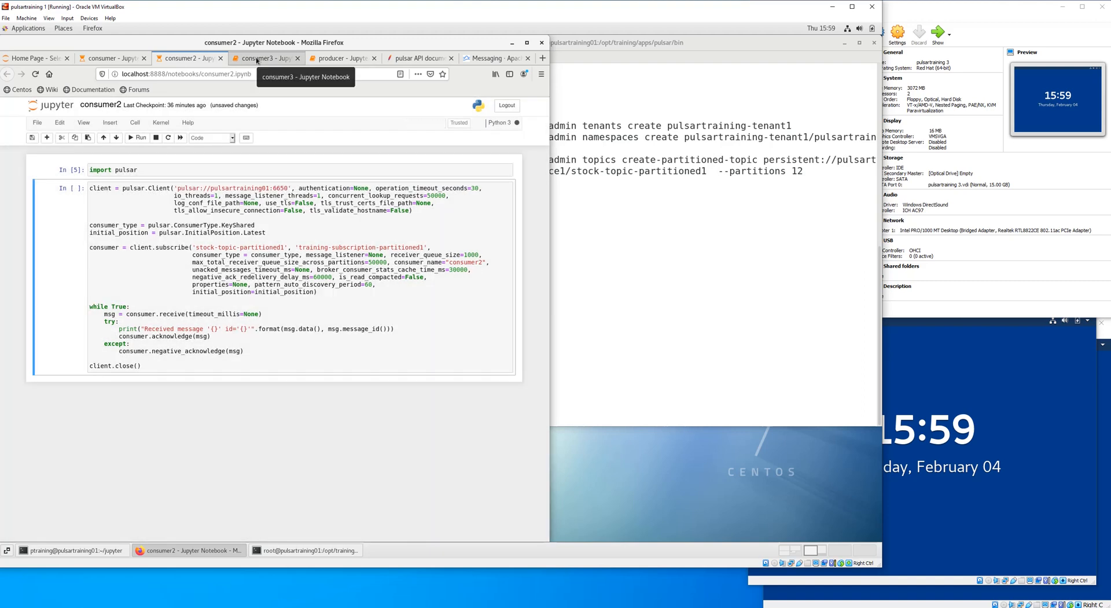
click(264, 58)
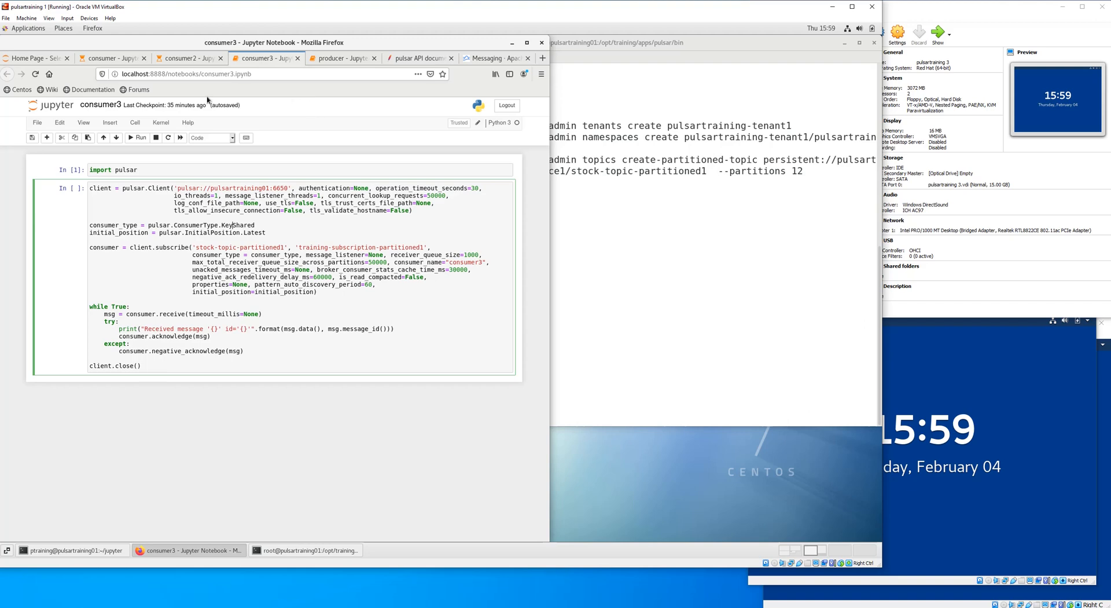
click(179, 138)
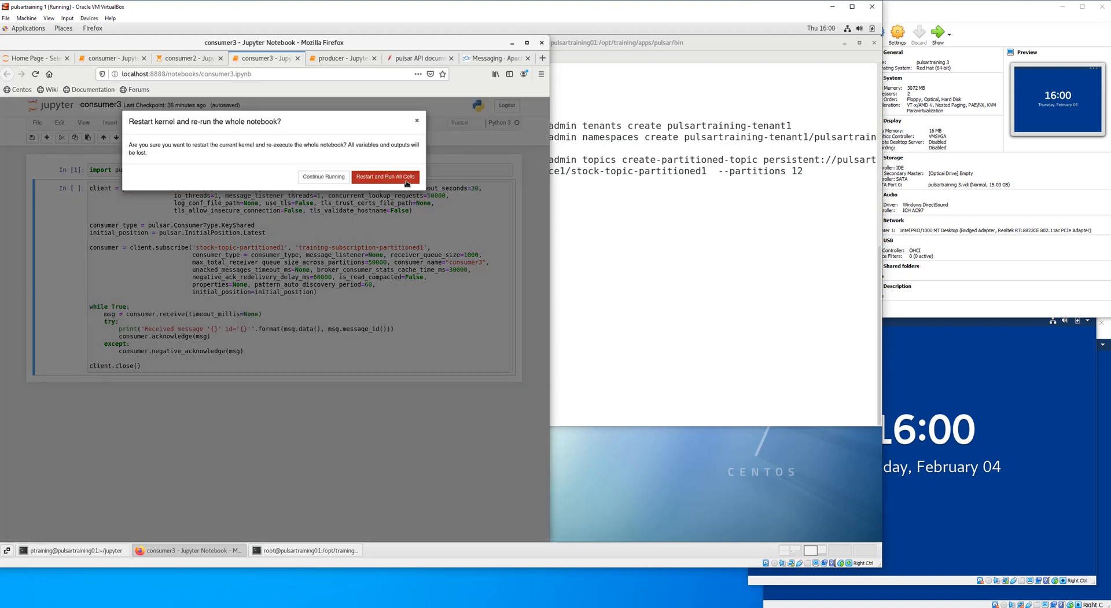
click(322, 176)
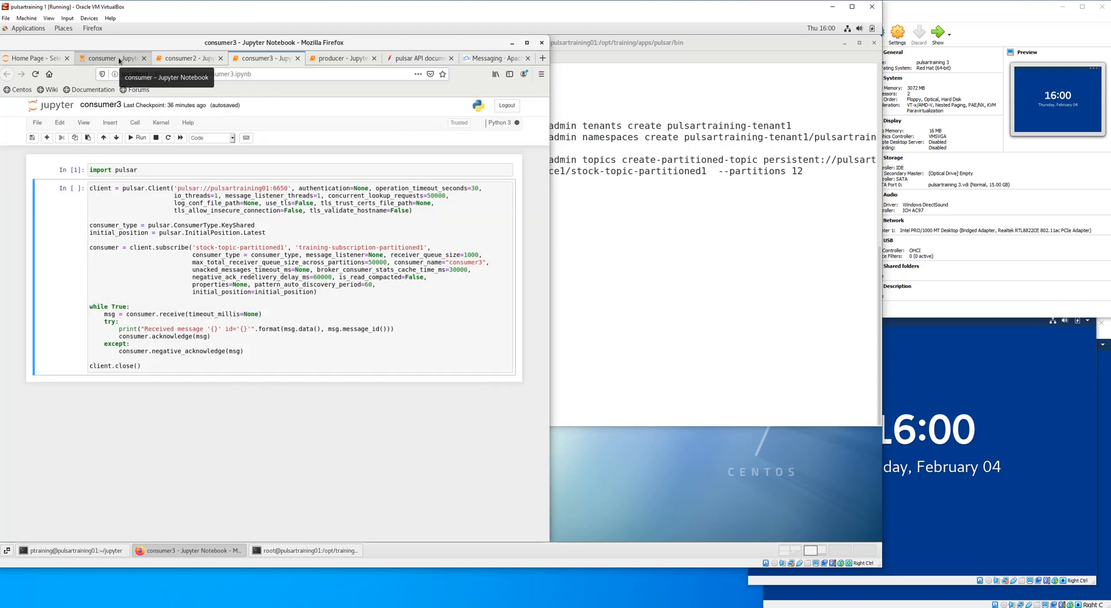
Verify consumer2 and consumer3 are running, then move to the producer notebook
click(185, 58)
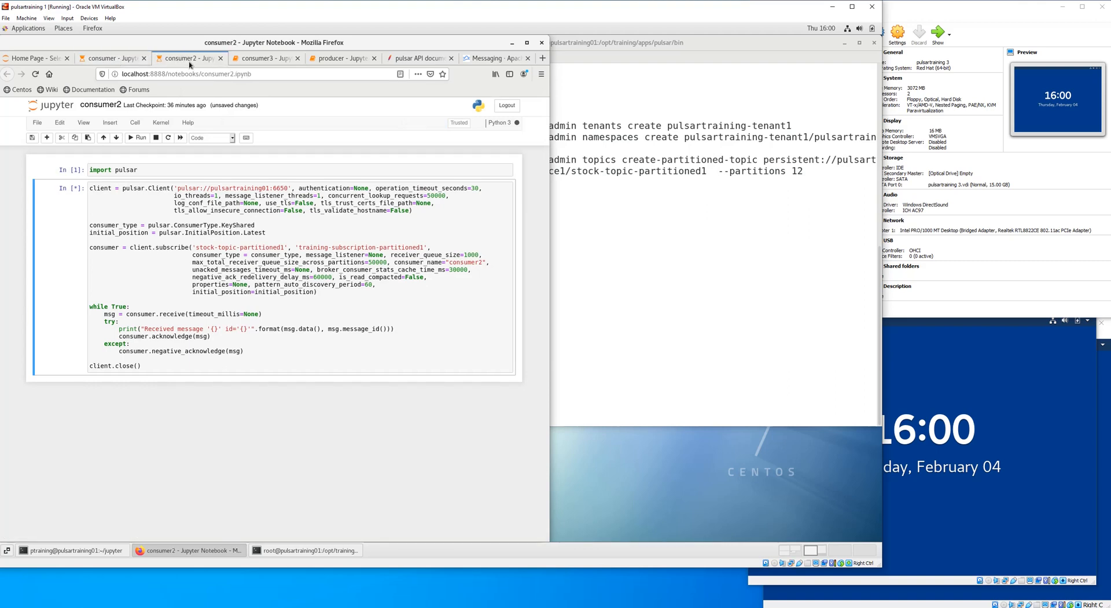
click(263, 58)
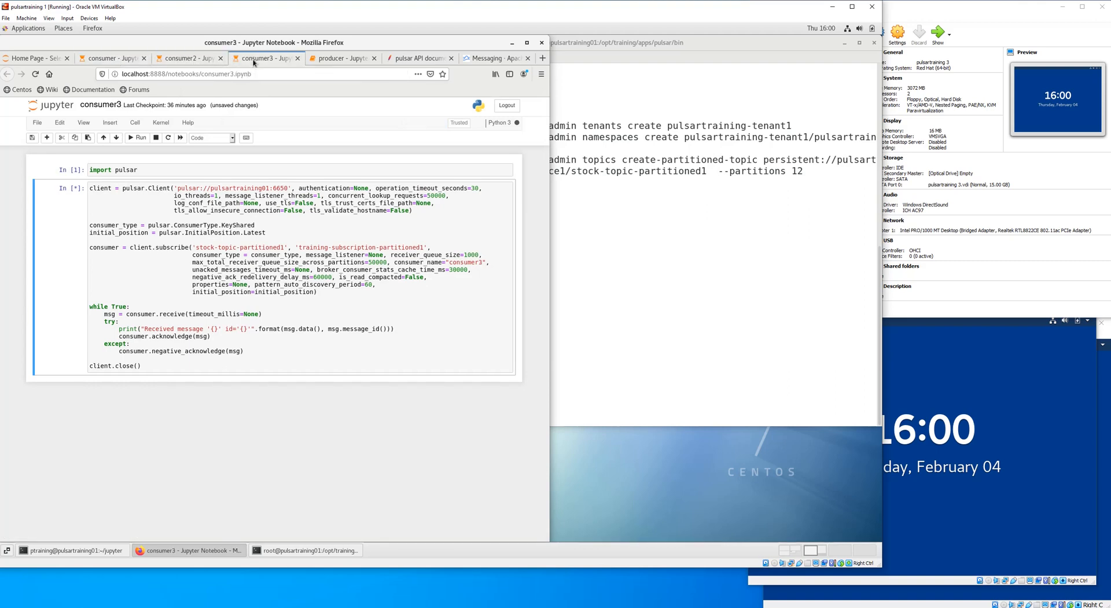
click(340, 58)
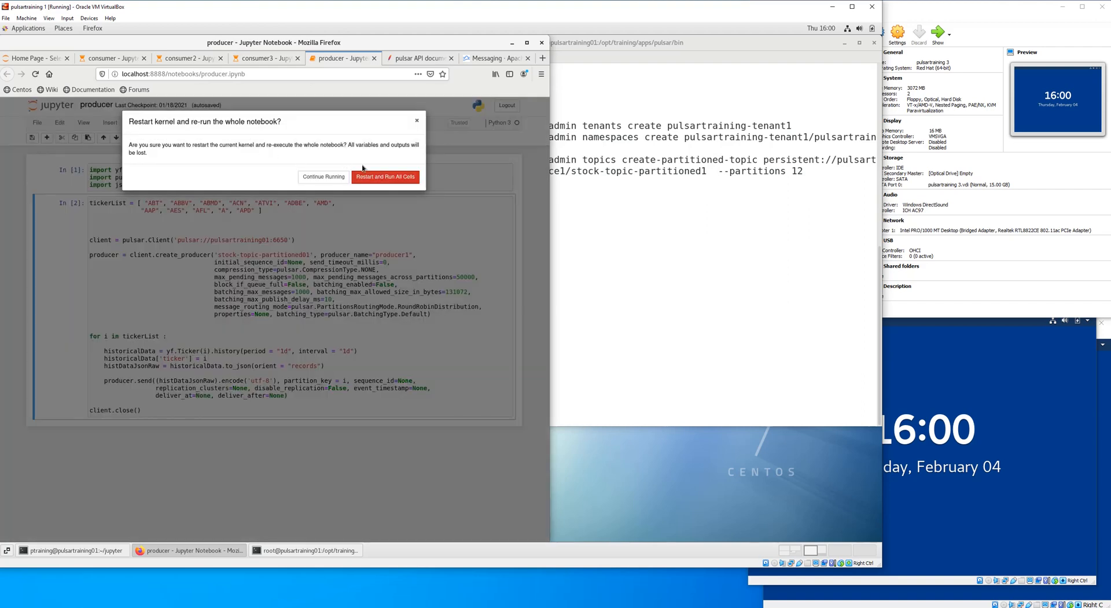
Restart and run all producer cells, then check the consumer and consumer3 notebooks
click(384, 176)
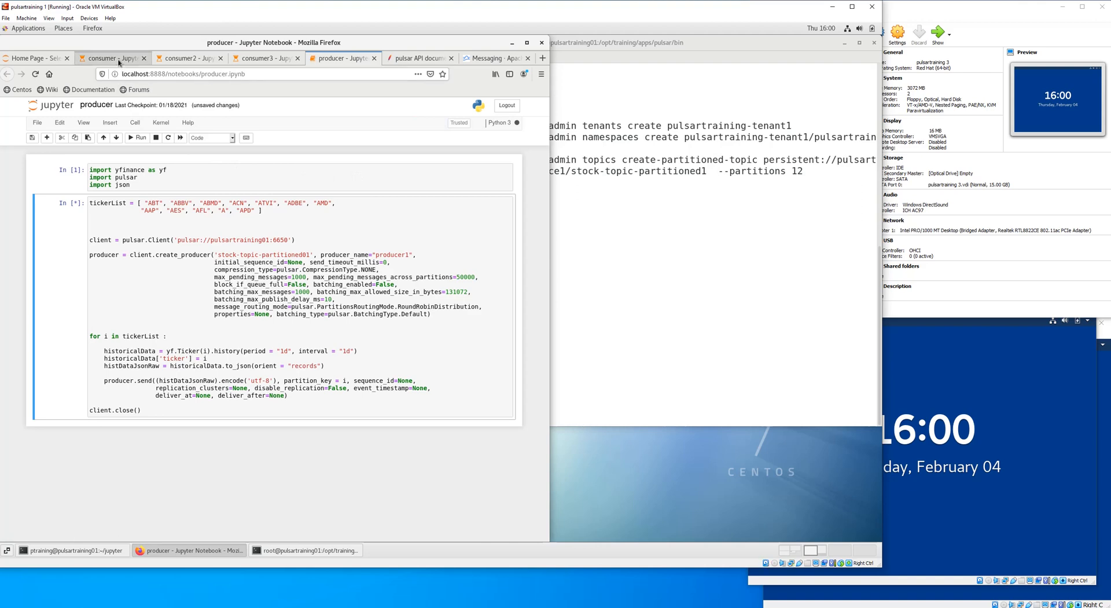
click(113, 57)
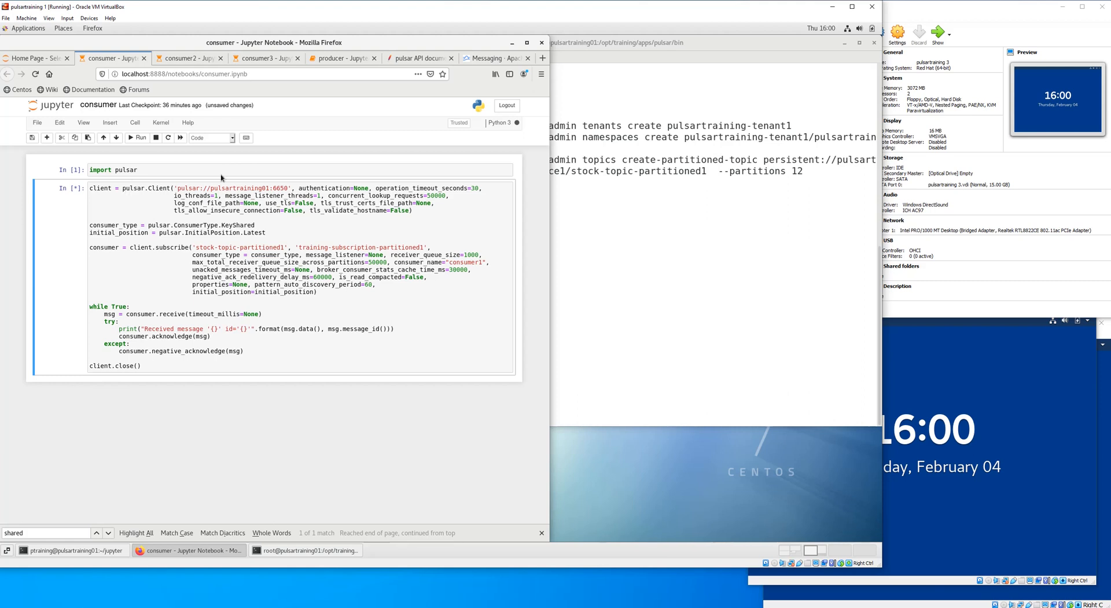
mouse_move(342, 58)
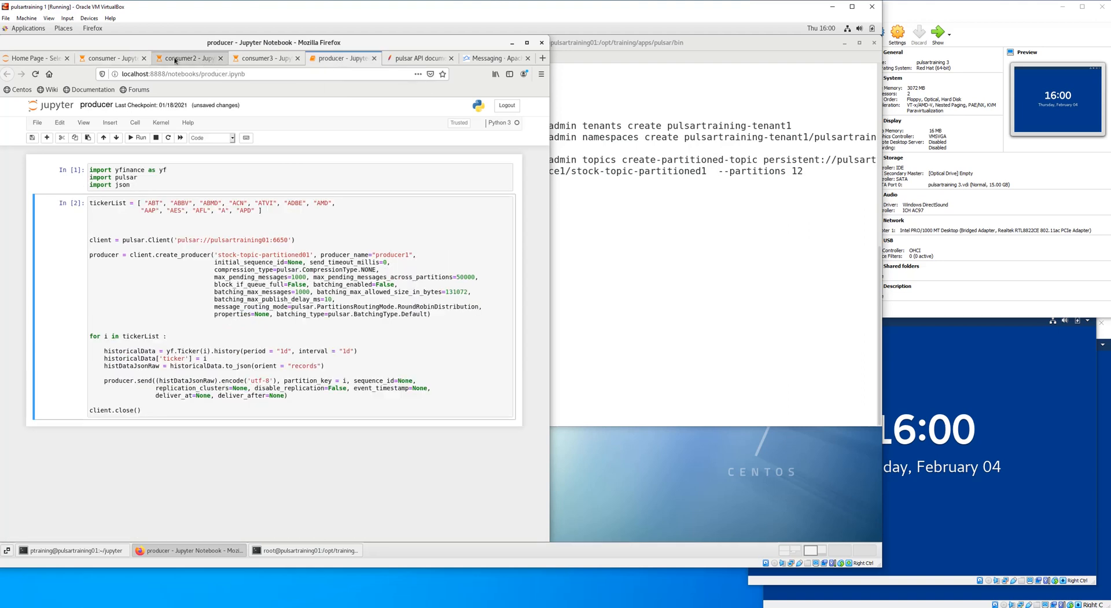
click(263, 58)
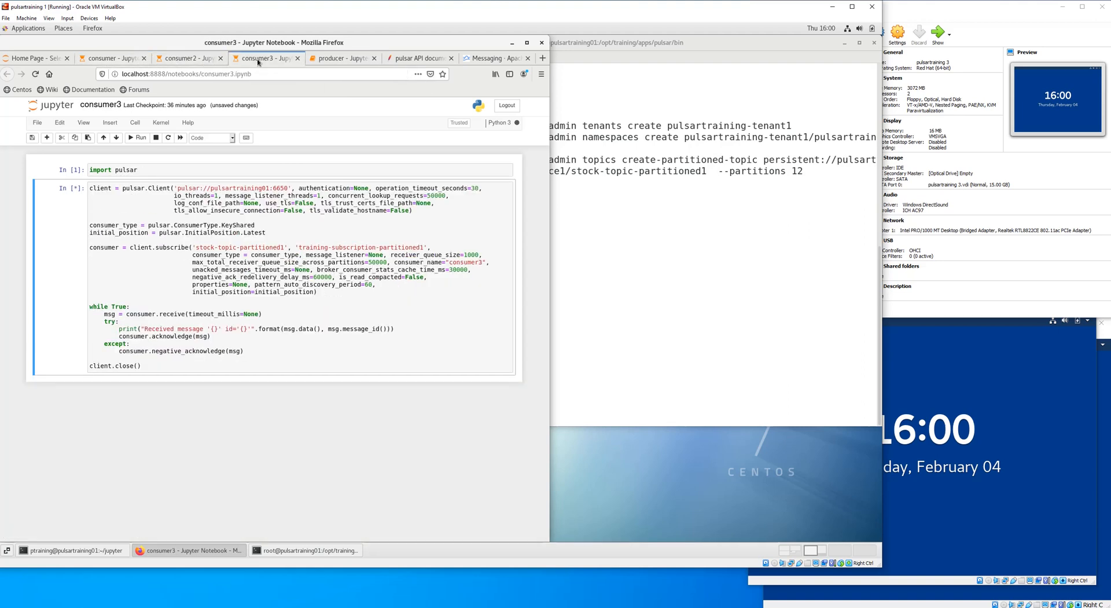
click(342, 58)
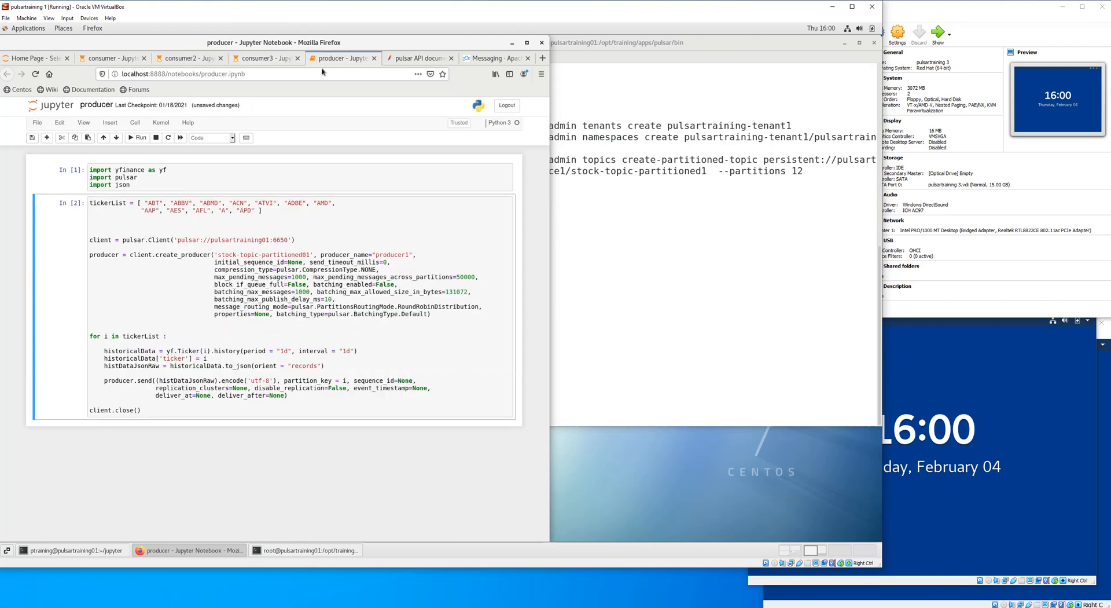
Restart and re-run the producer again and view the received messages in the consumer notebook
click(374, 262)
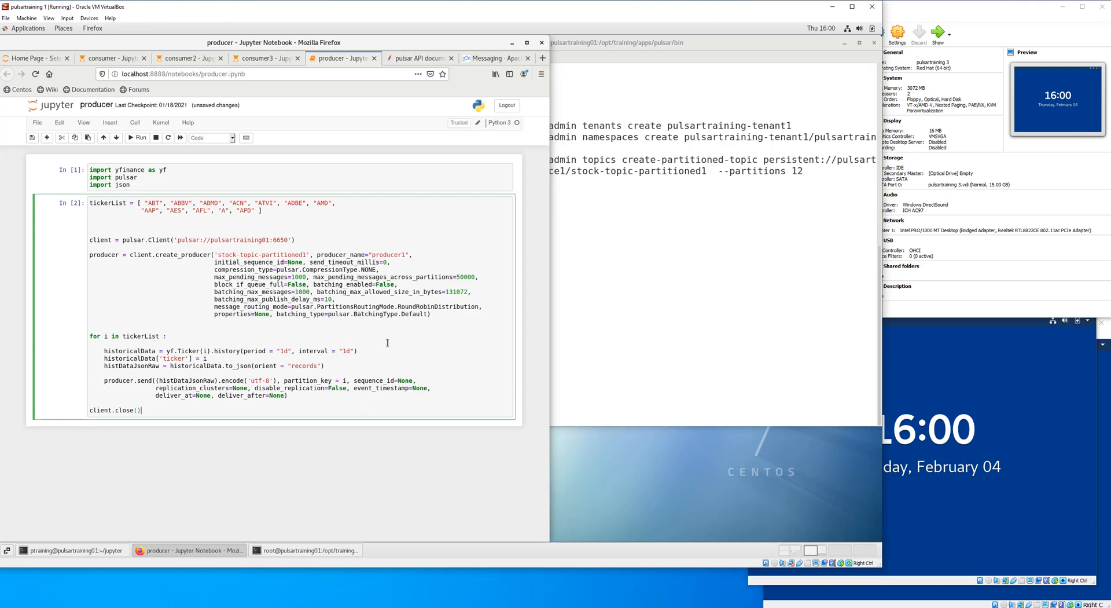
click(180, 138)
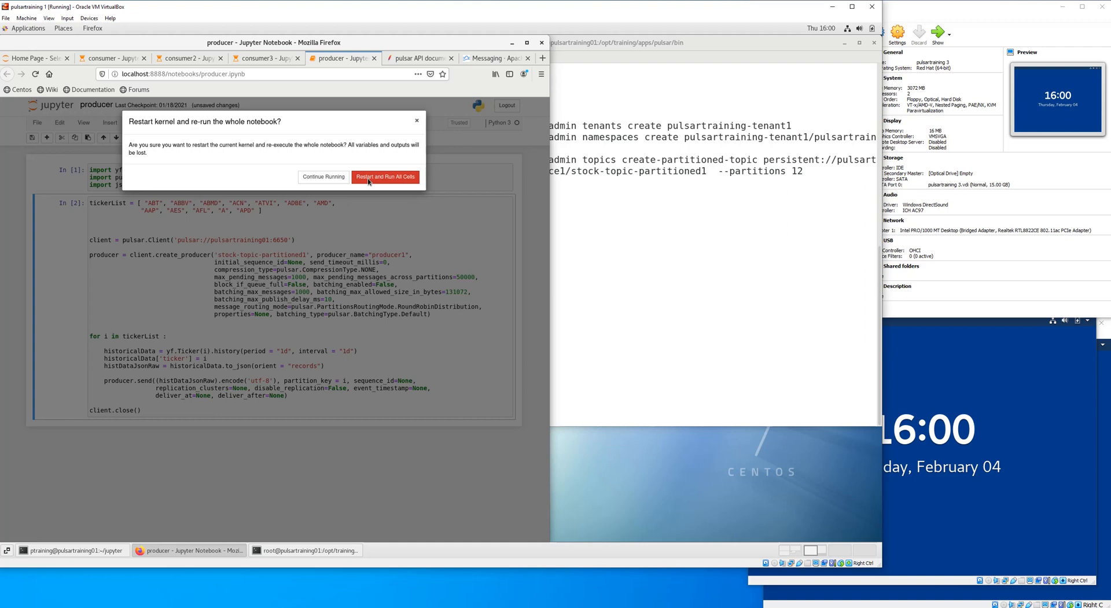
click(384, 176)
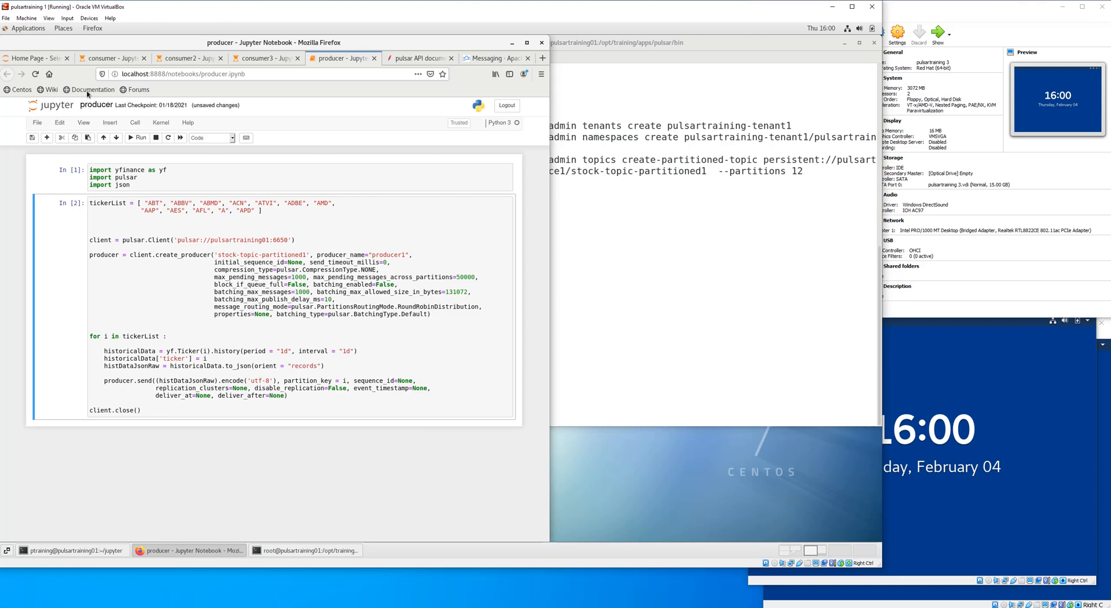
click(114, 58)
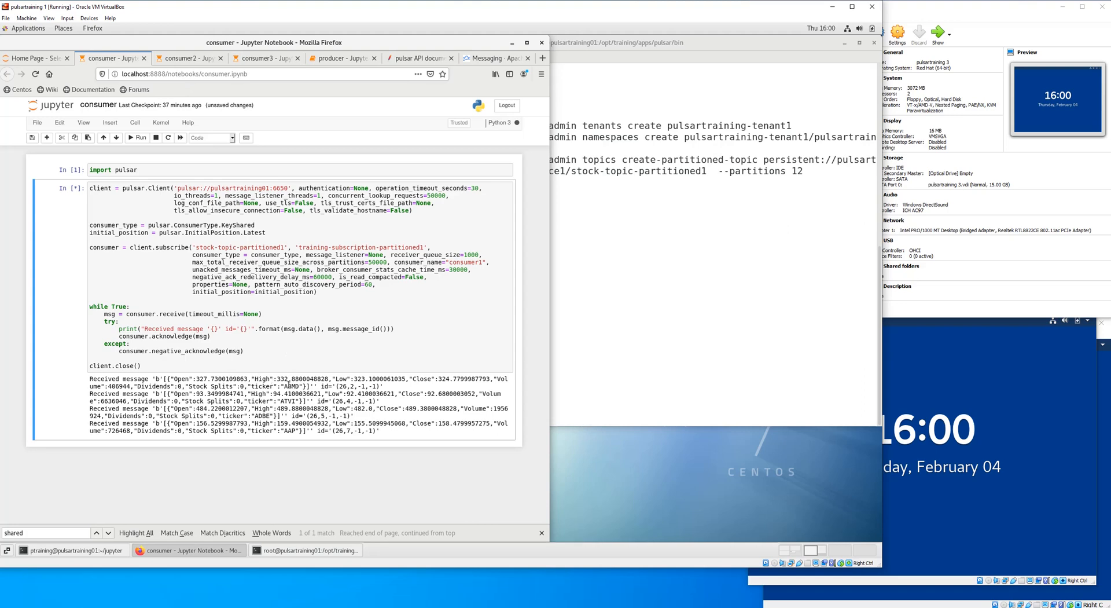
mouse_move(274, 128)
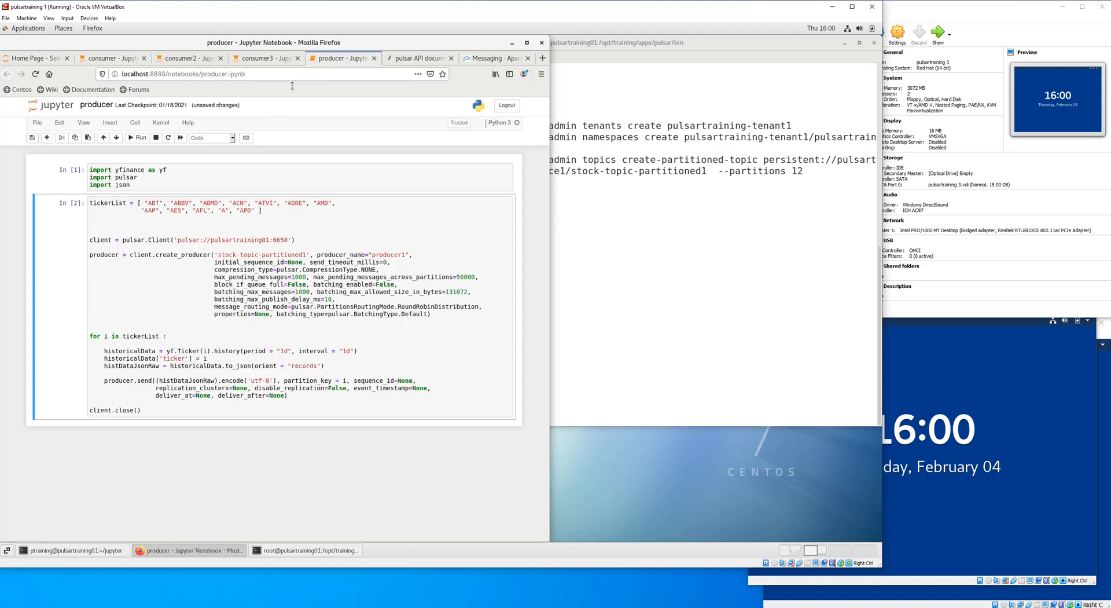
Re-run the producer twice so consumer receives ABMD, ATVI, ADBE and AAP again, then view consumer2's messages
click(180, 138)
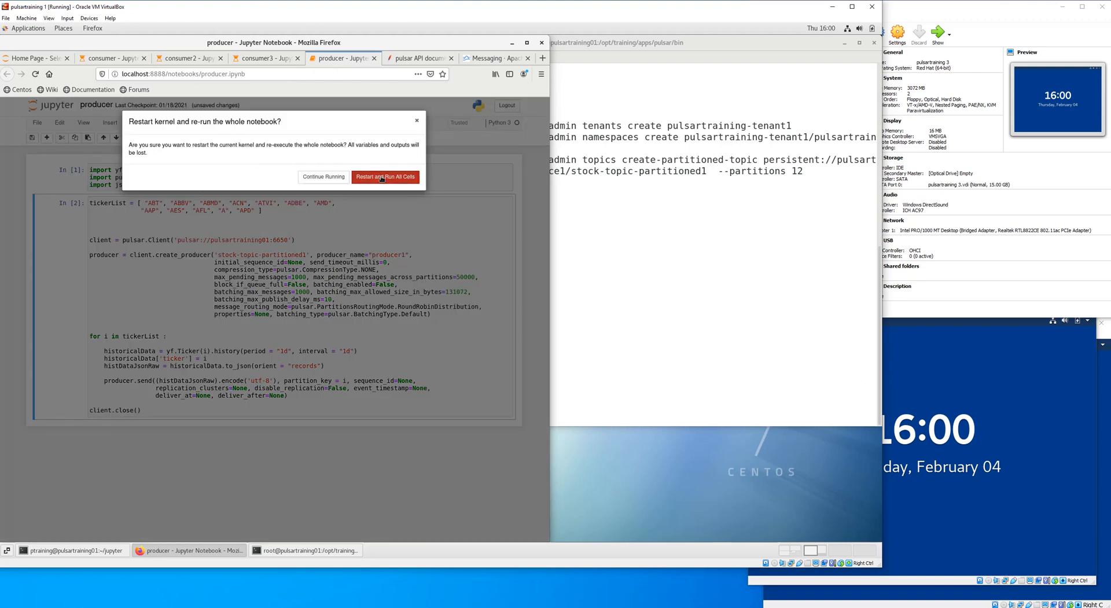
click(110, 58)
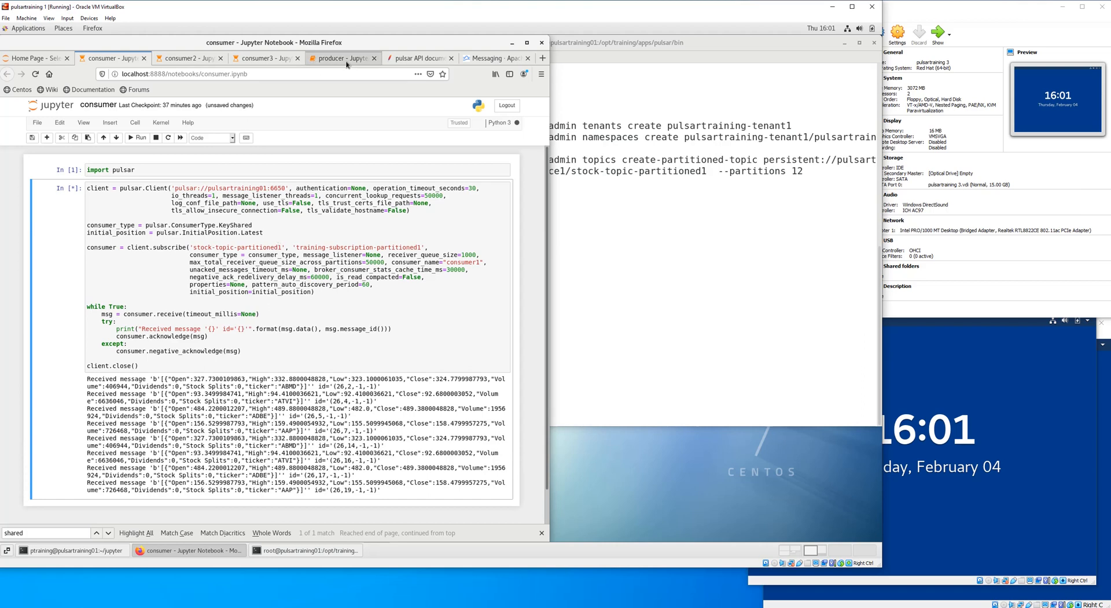
click(342, 58)
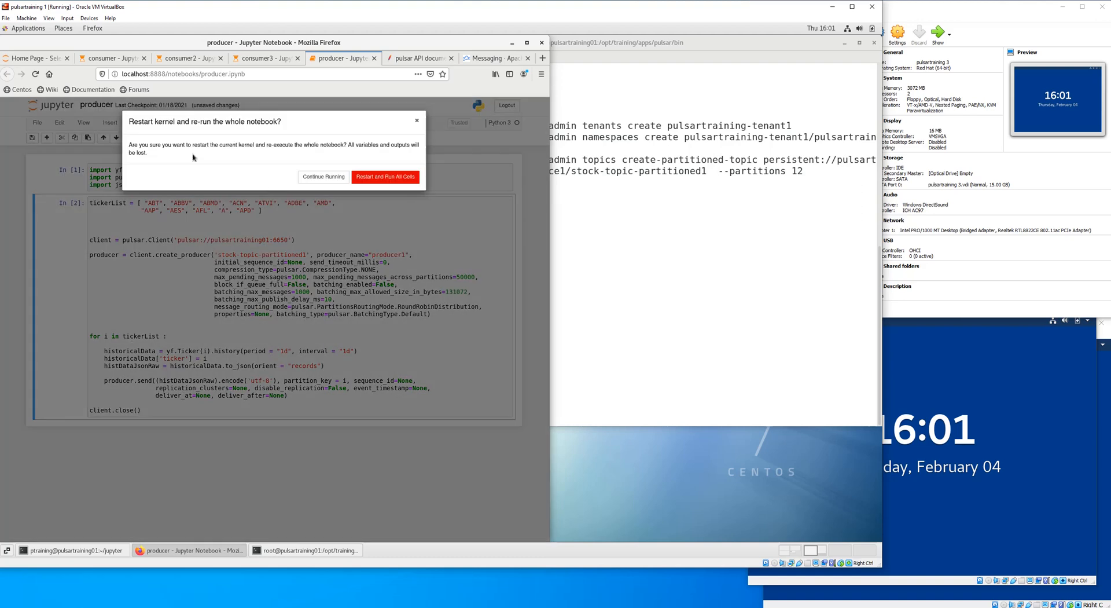
click(323, 176)
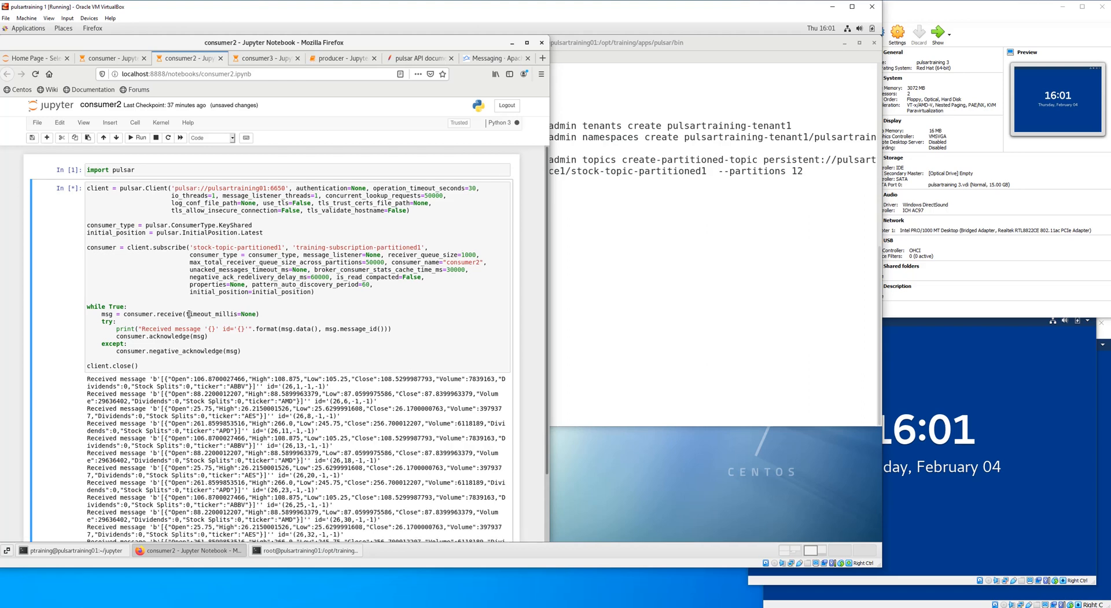
scroll(down, 3)
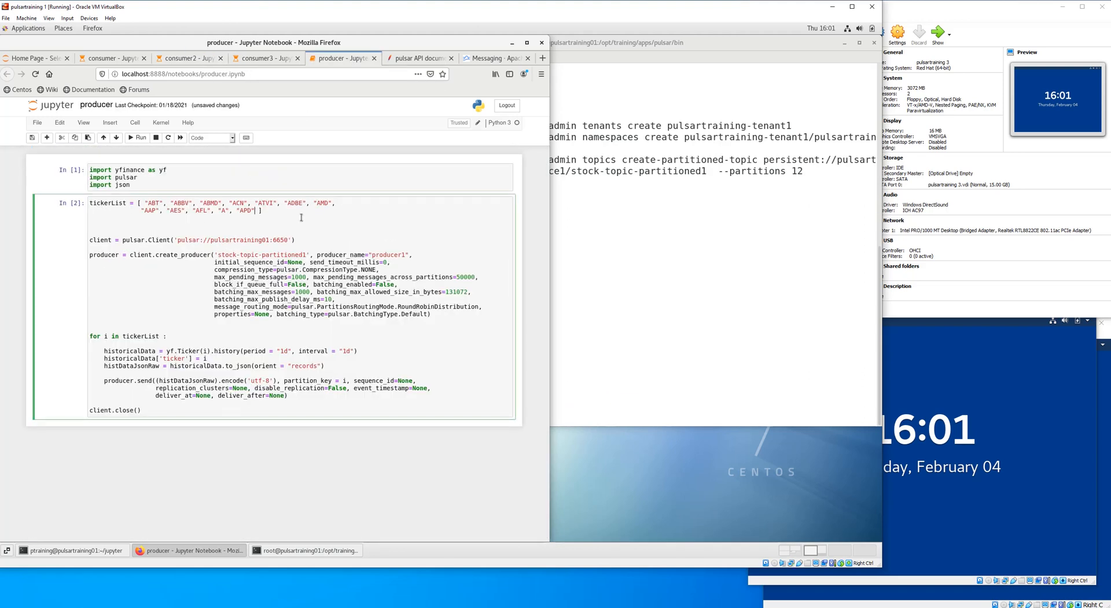
Append "WMT" and "TSLA" to the producer's tickerList and run the cell
text("W")
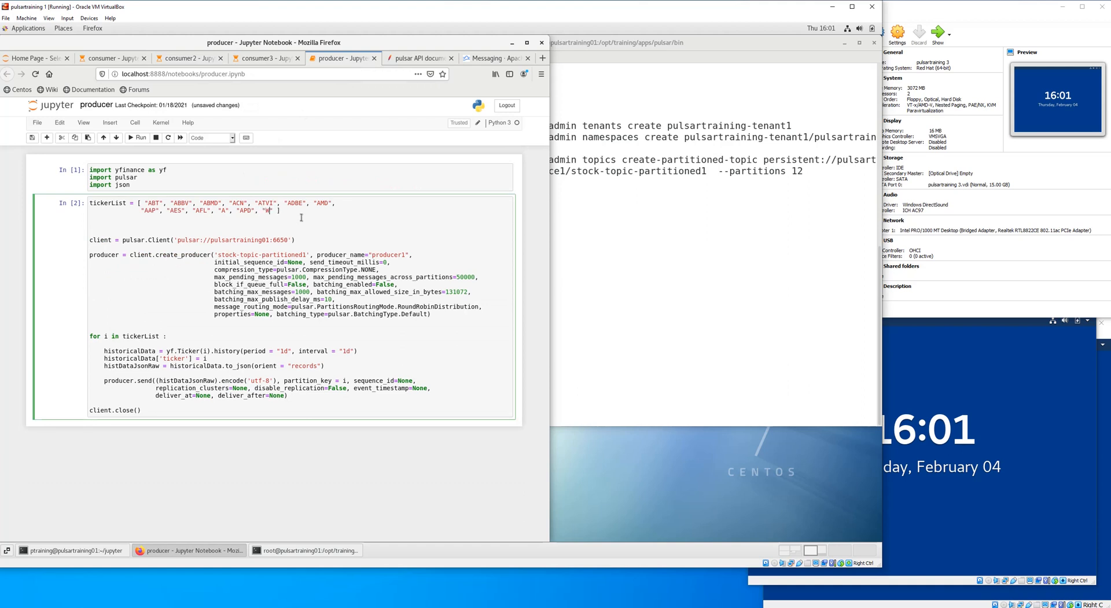
text(MT)
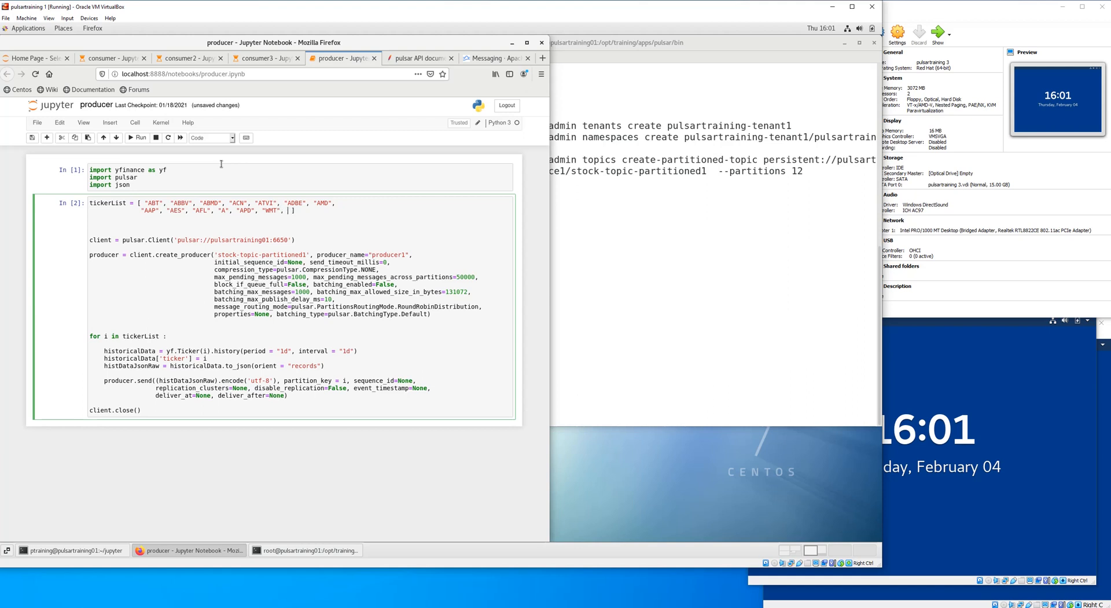
text("TSLA")
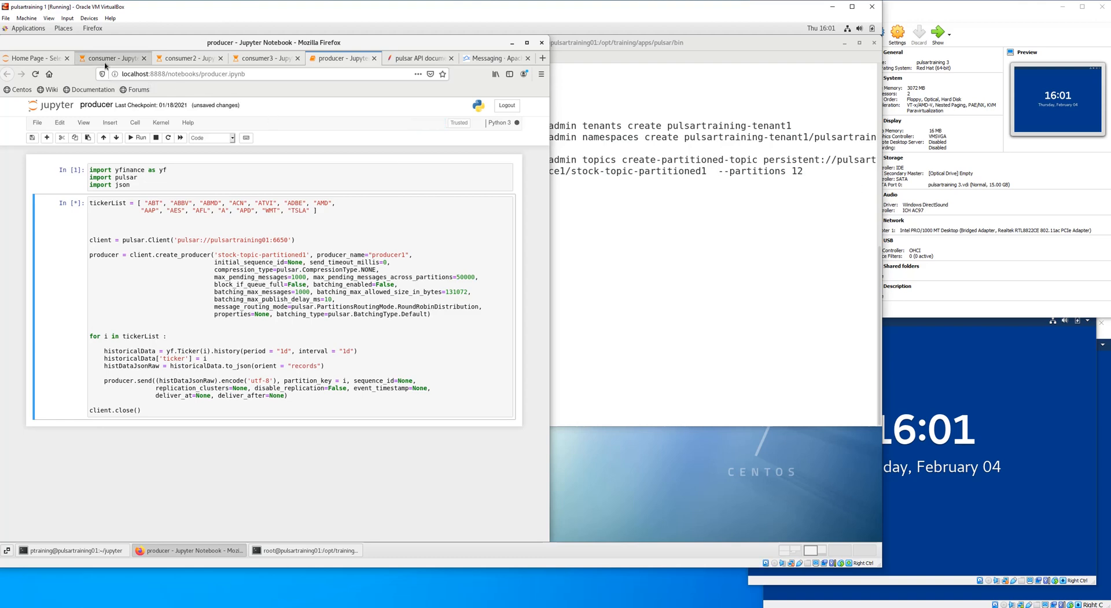
Find the new WMT message in consumer's output, highlight ABMD, then view consumer3's messages
click(110, 58)
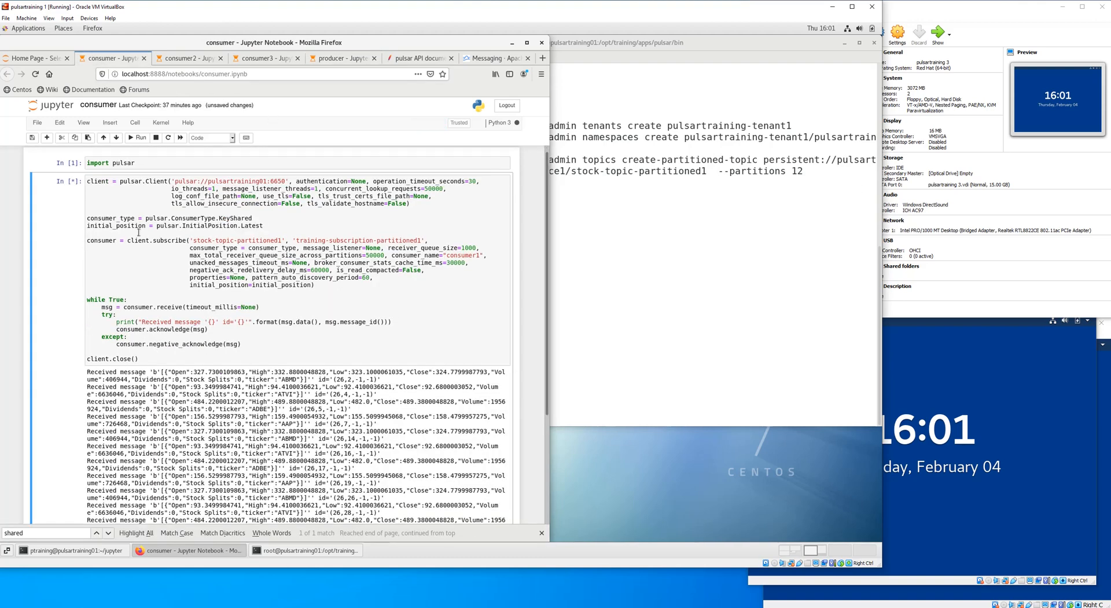
scroll(down, 3)
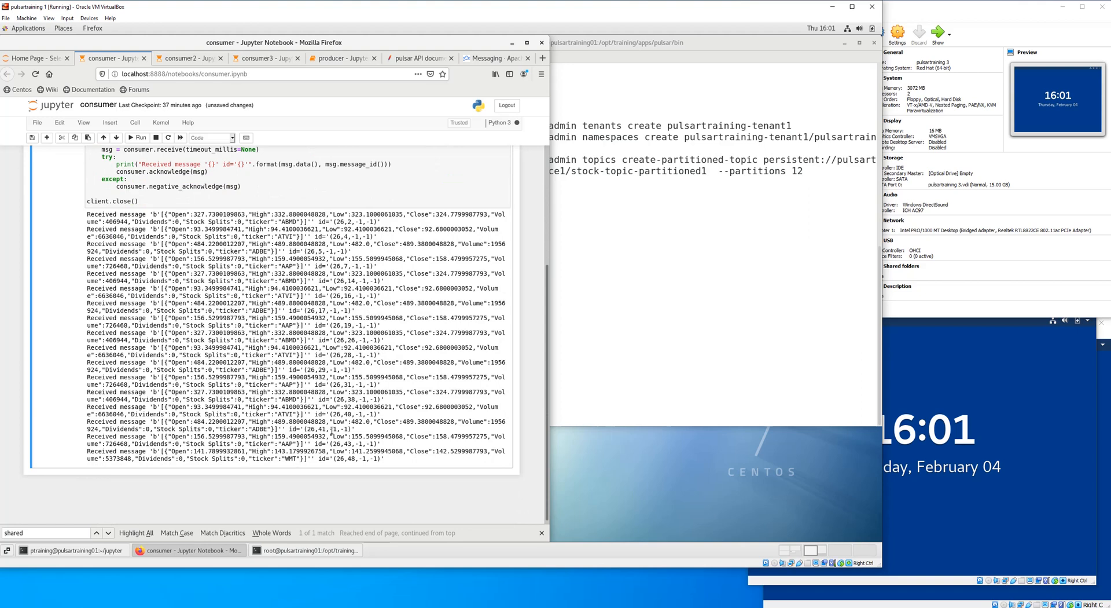
click(185, 58)
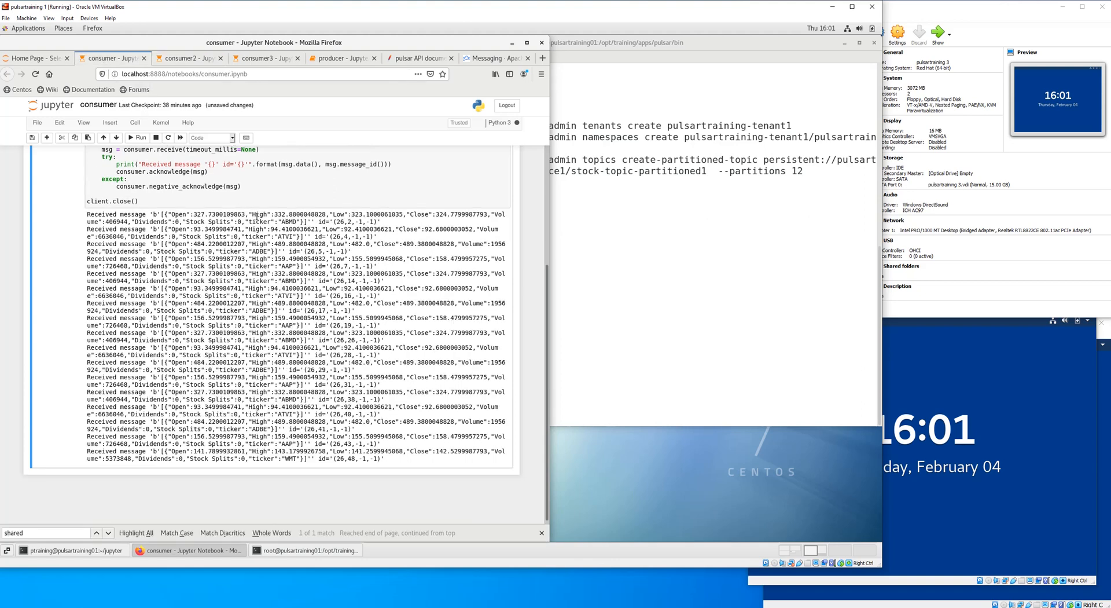
double_click(286, 221)
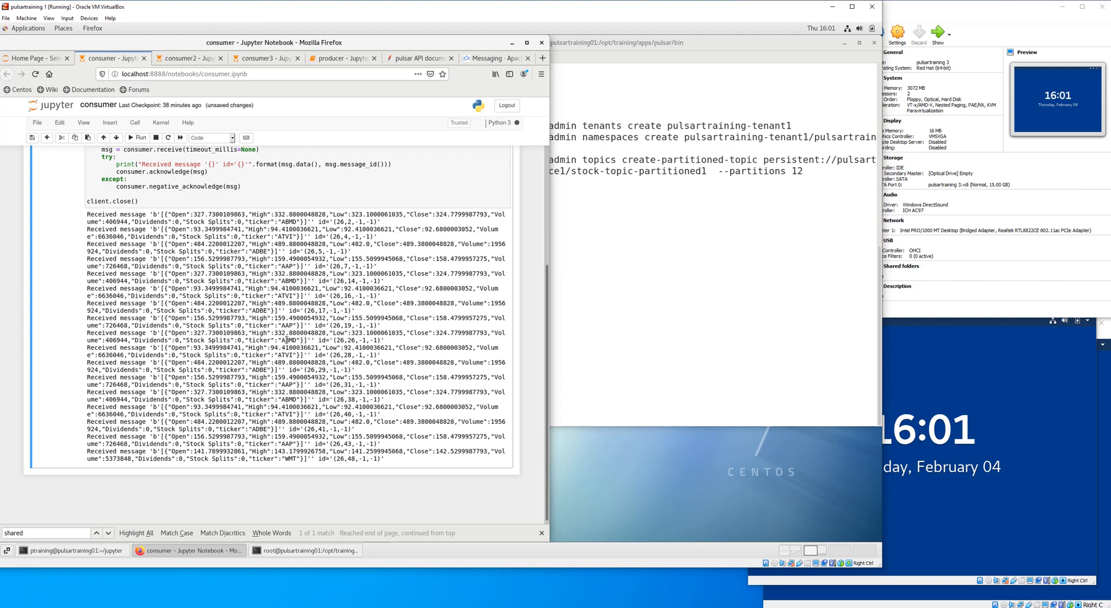
double_click(287, 398)
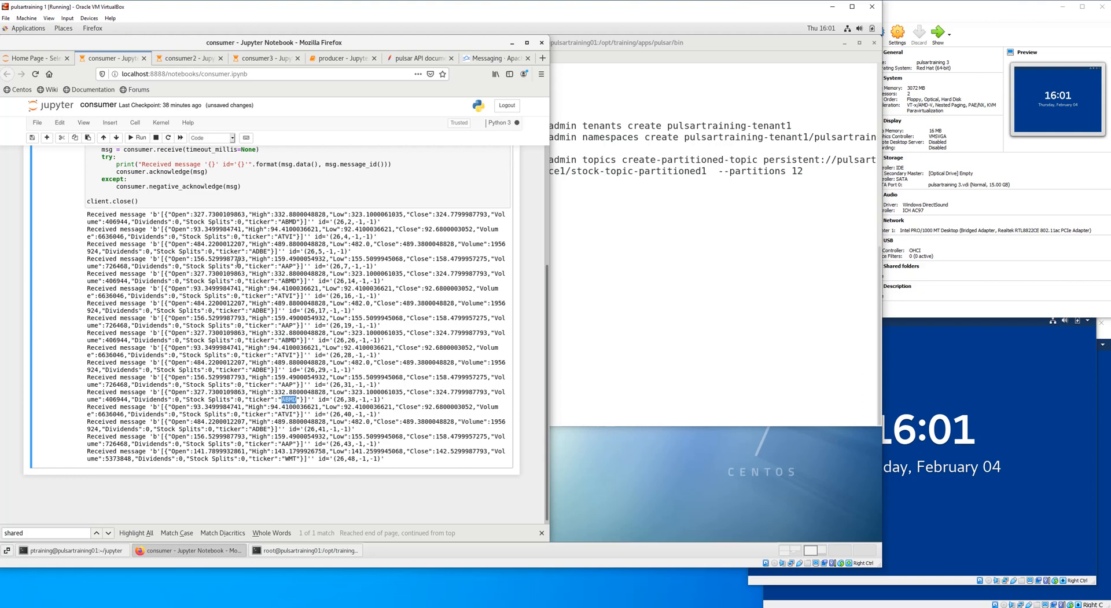
click(187, 58)
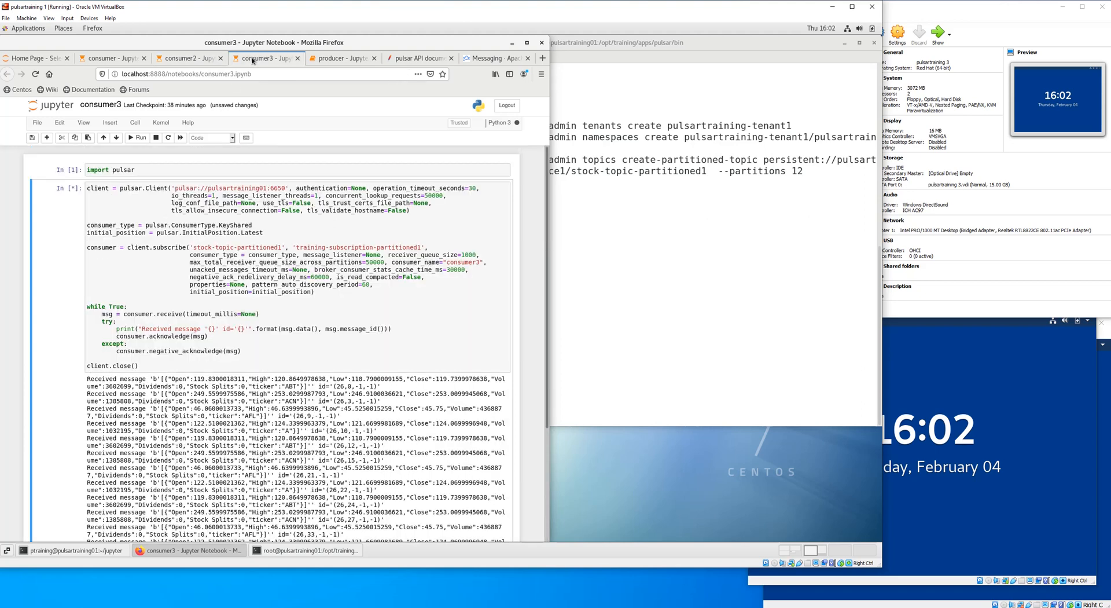
Highlight TSLA in consumer3, re-run the producer, and confirm the newest TSLA again lands on consumer3
scroll(down, 3)
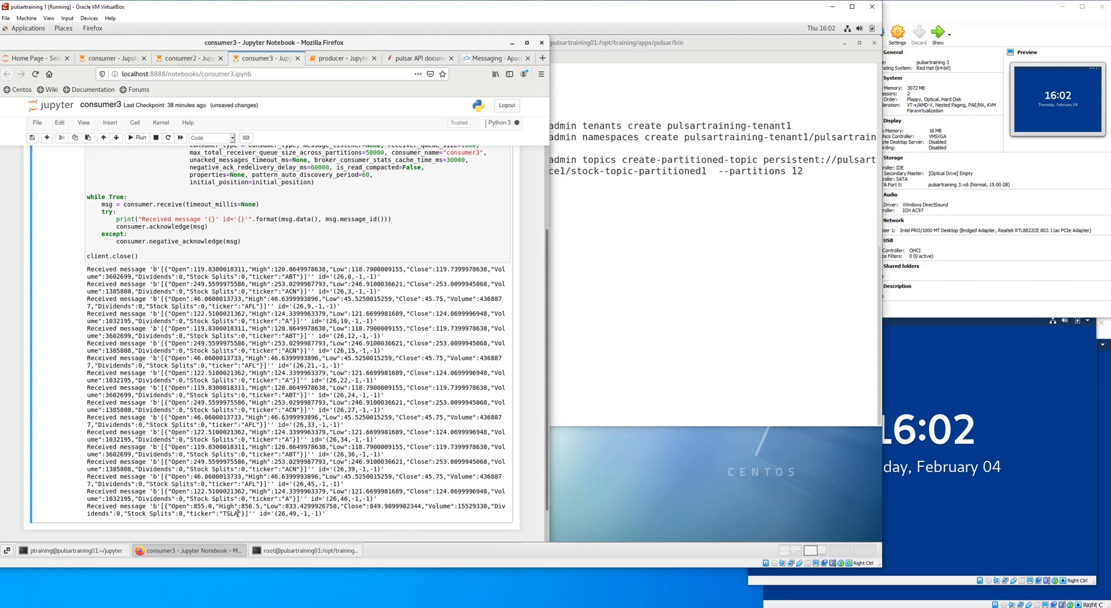
double_click(230, 514)
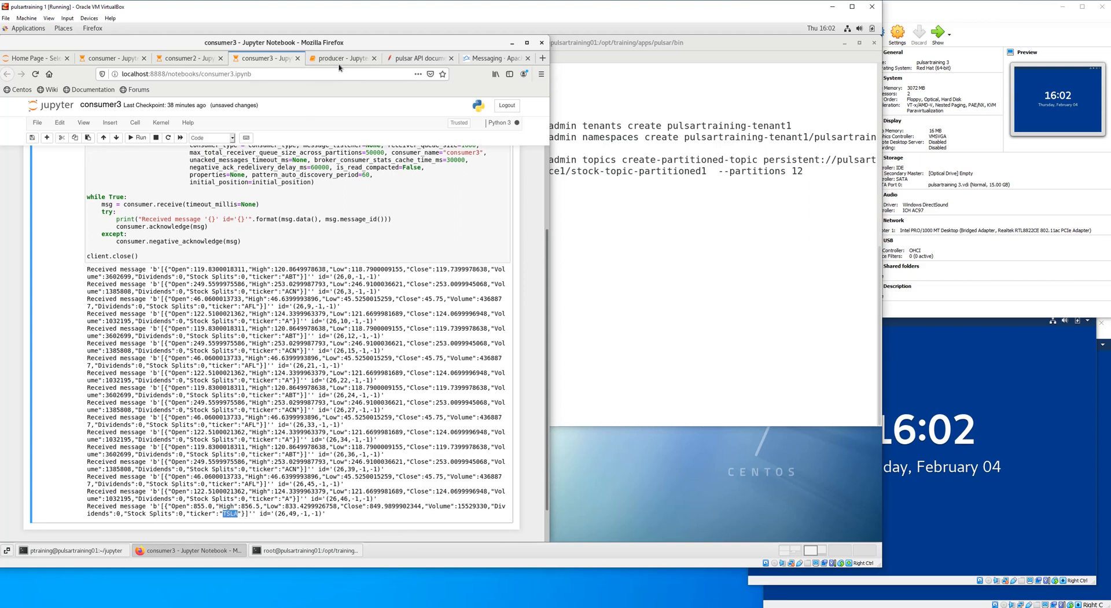
click(343, 58)
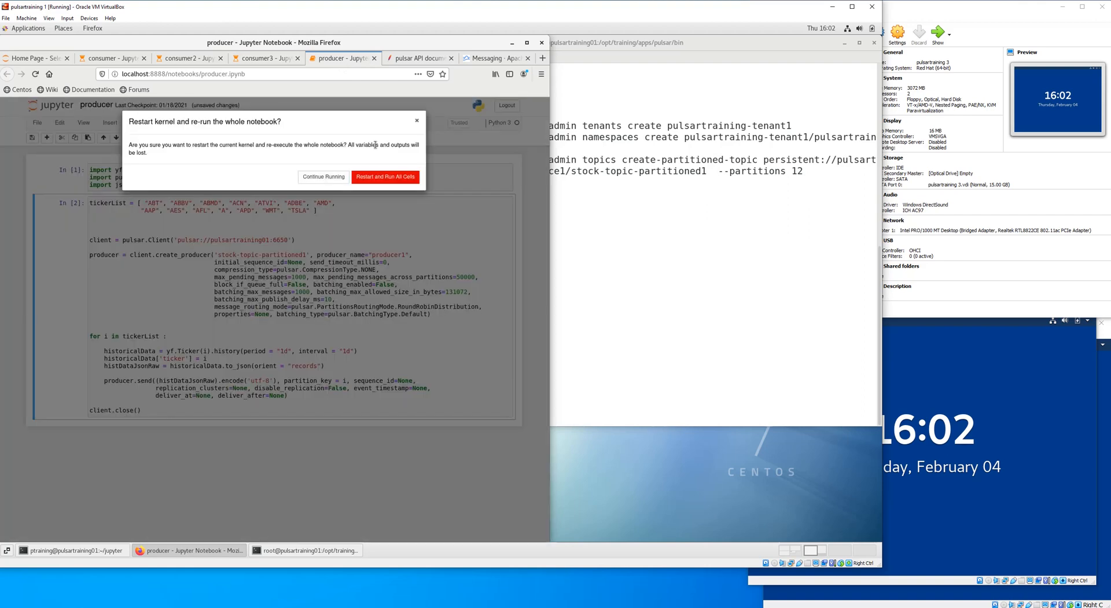
click(323, 176)
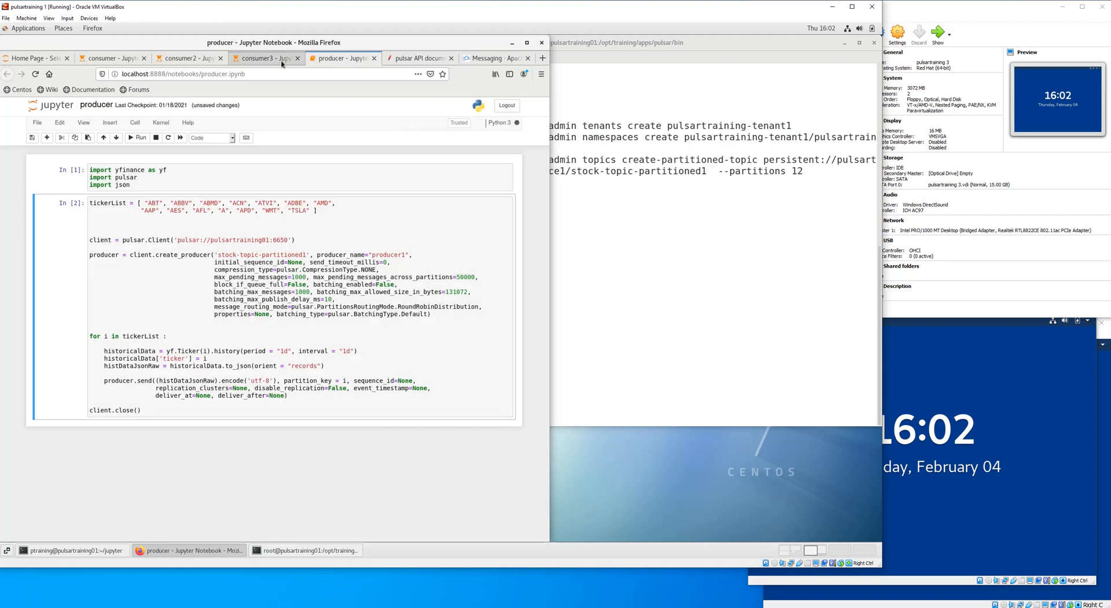
click(264, 58)
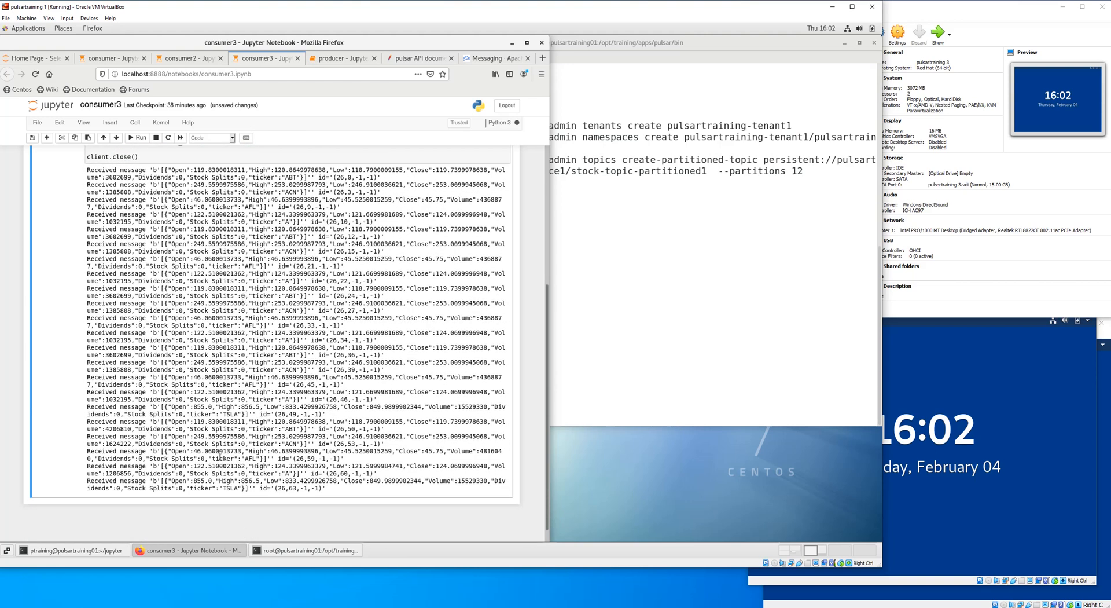
double_click(228, 488)
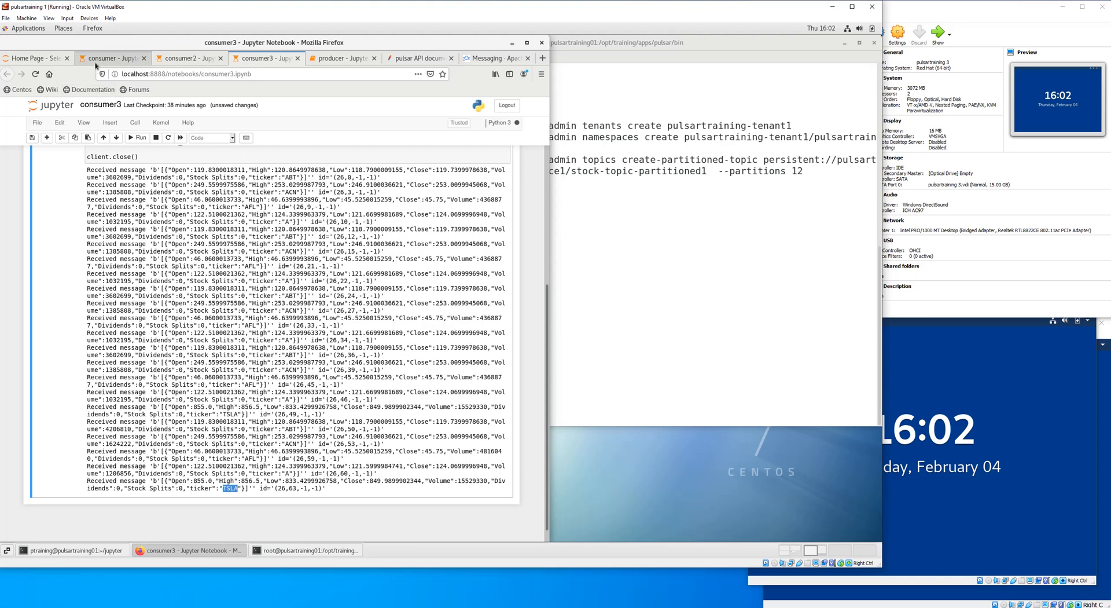